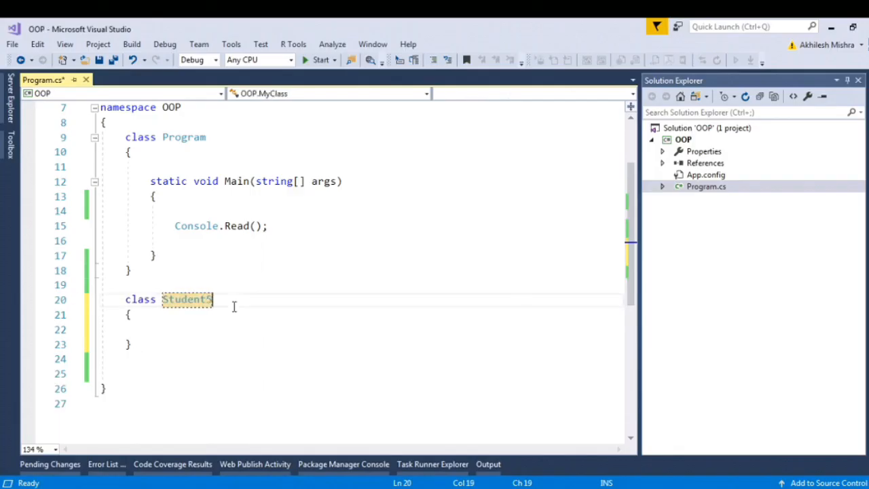
# Rename the class to Student and add public static string FirstName = string.Empty
pyautogui.press('backspace')
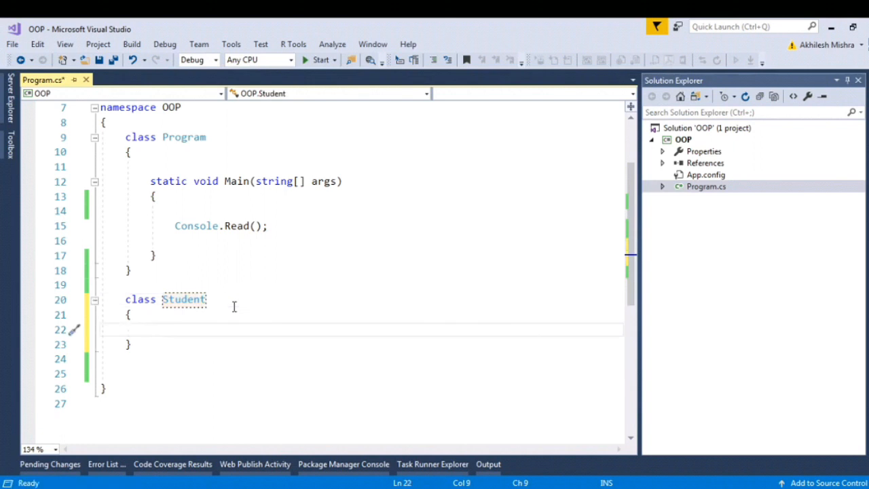
pyautogui.write('public static')
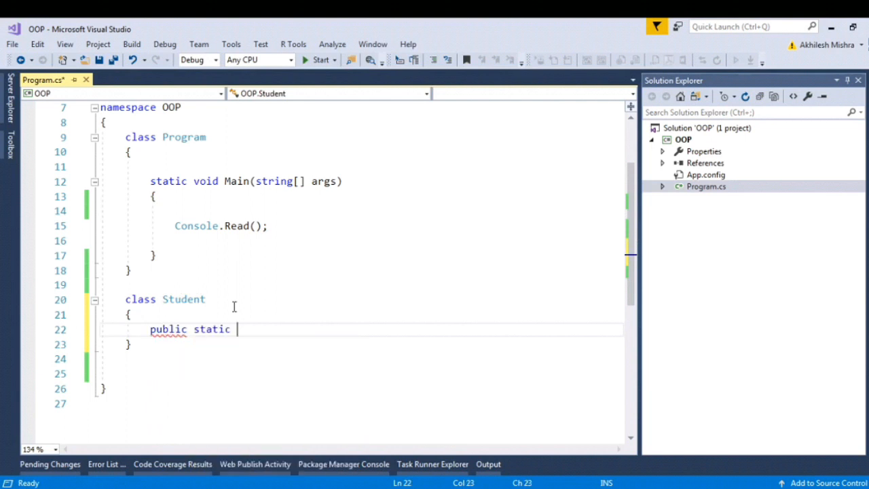
pyautogui.write('string Fir')
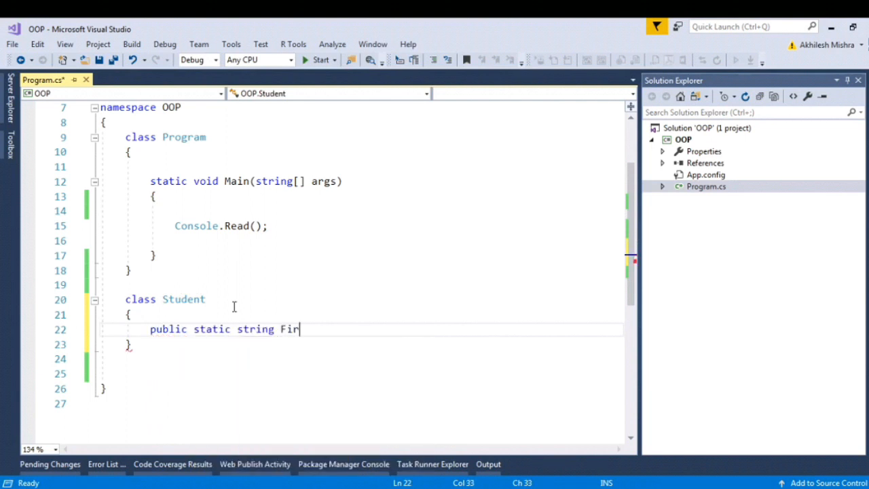
pyautogui.write('stName =s')
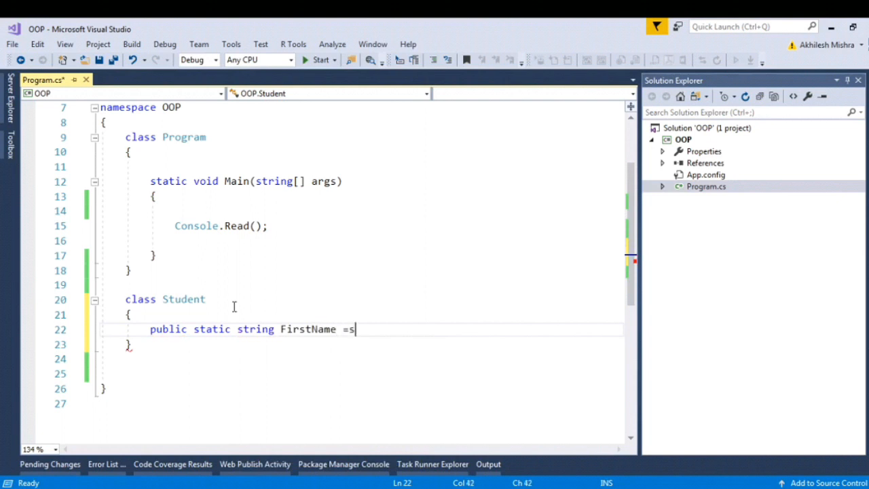
pyautogui.write('tring.Empty;')
pyautogui.click(363, 359)
pyautogui.write('public static')
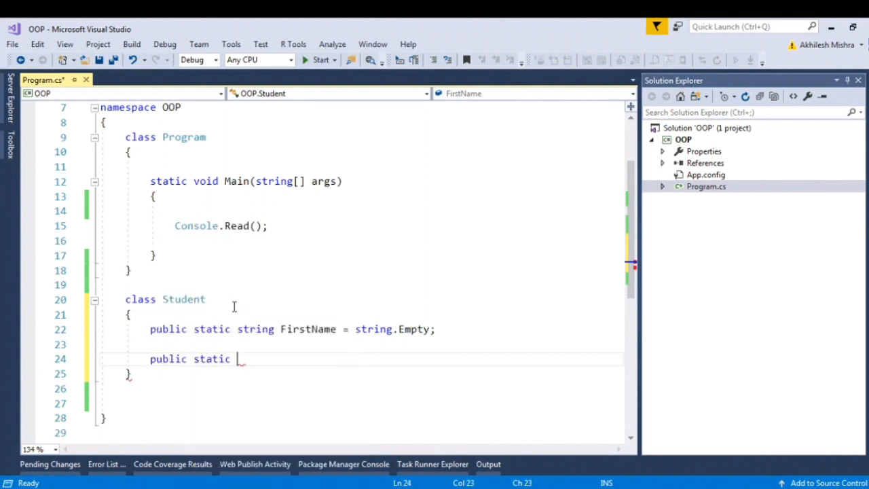
# Add a static Display() method that prints a 'This is student display method' message
pyautogui.write('void')
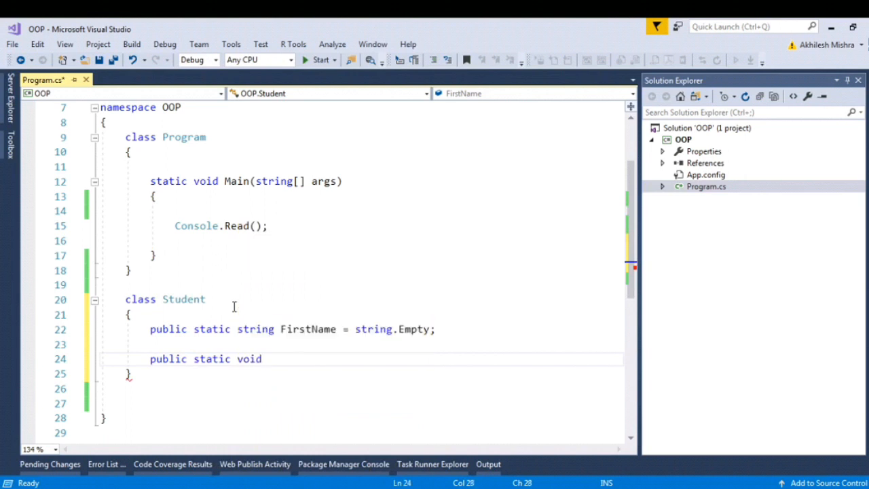
pyautogui.write('Display()')
pyautogui.click(361, 388)
pyautogui.write('Console.WriteLine();')
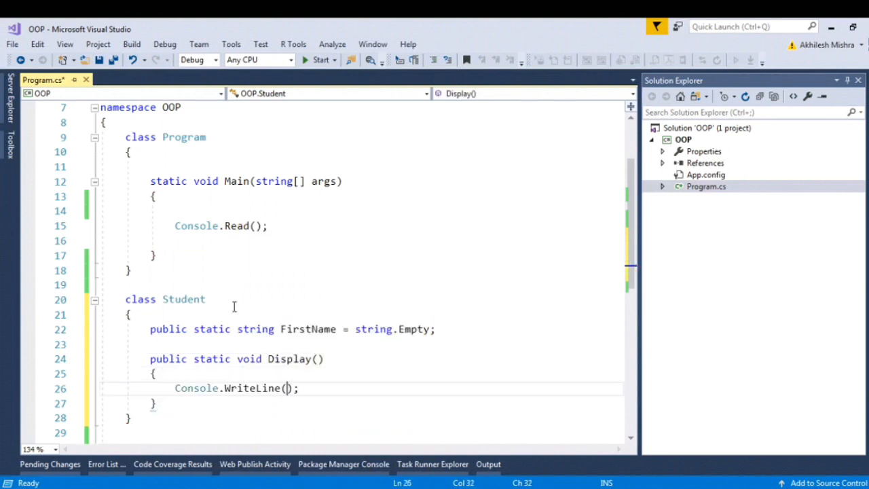
pyautogui.write('"This is"')
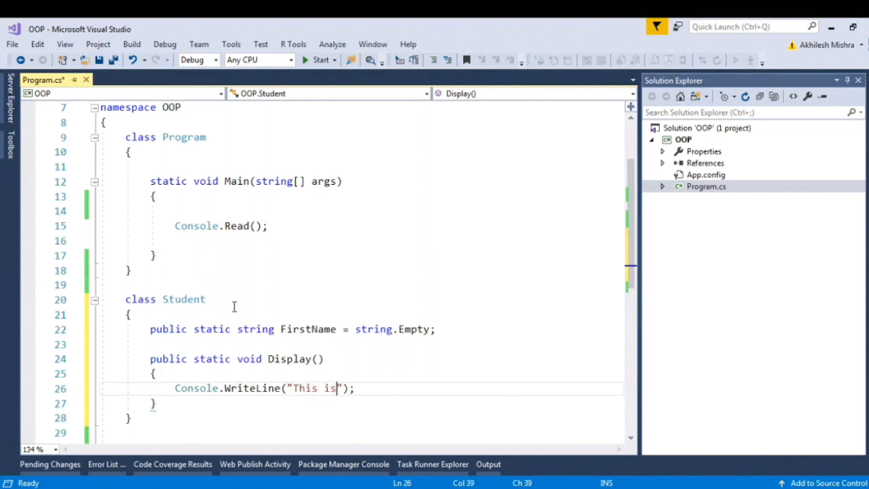
pyautogui.write('student i')
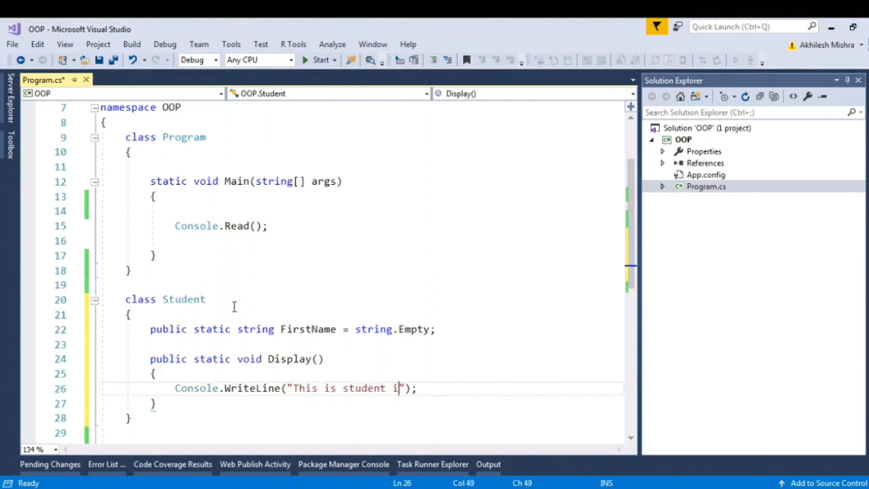
pyautogui.write('display method(')
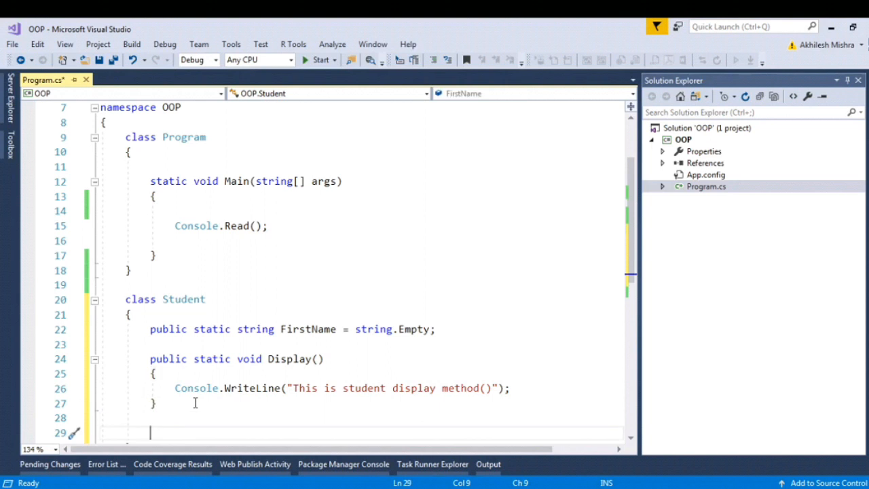
# Add public void Registration() printing 'This is registration method of Student Class'
pyautogui.write('cw')
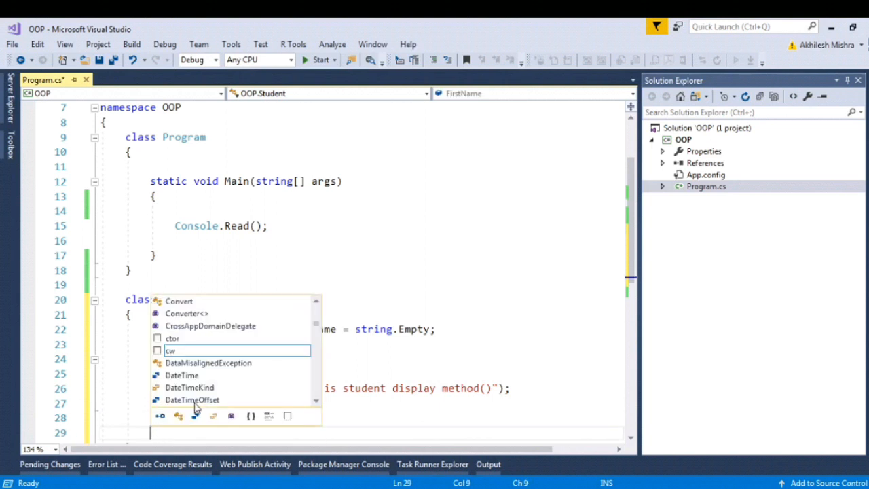
pyautogui.write('pub')
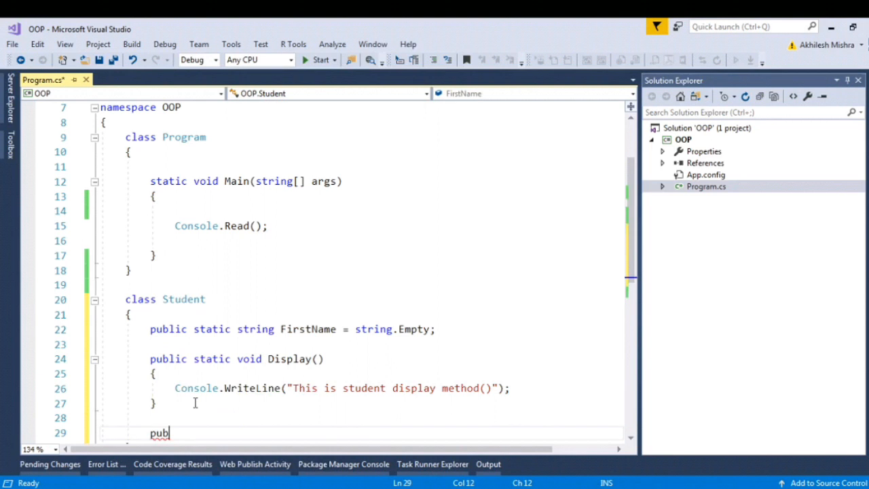
pyautogui.write('lic')
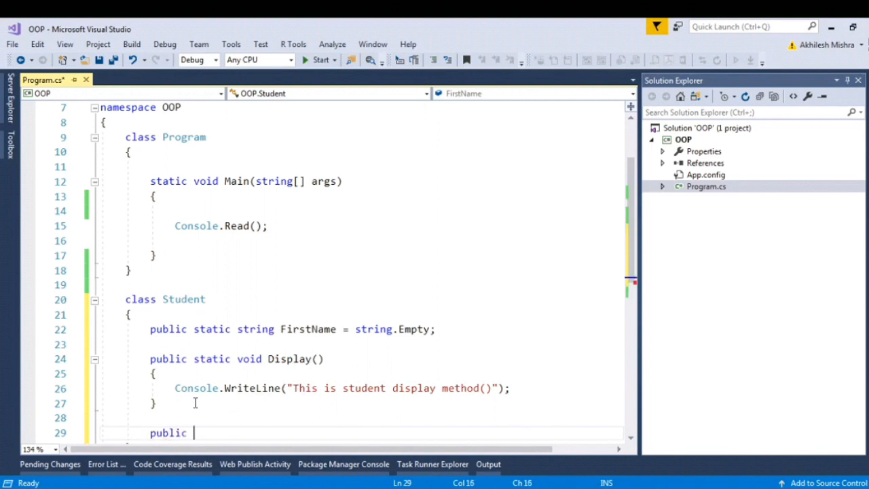
pyautogui.write('void Registration (')
pyautogui.write('Console.WriteLine("This ");')
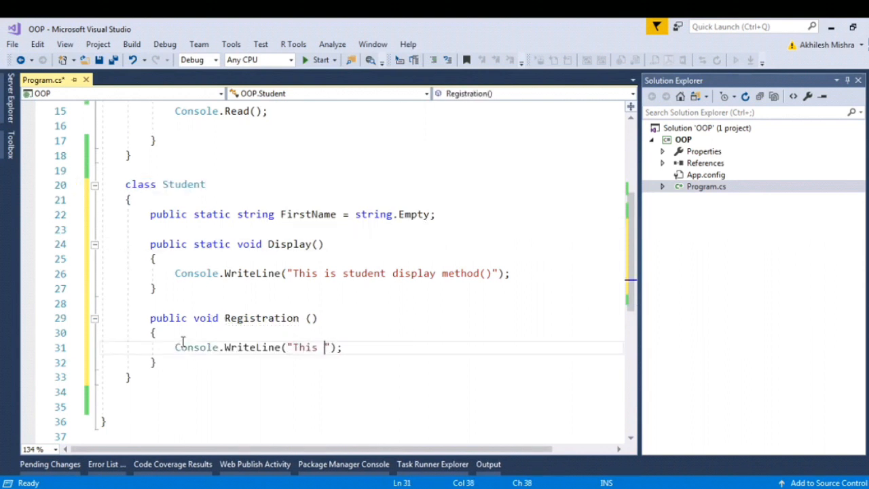
pyautogui.write('is registration method')
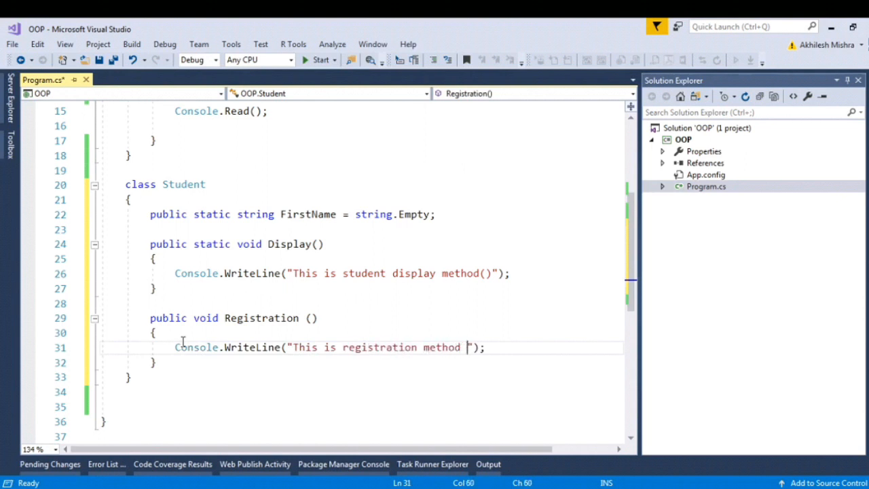
pyautogui.write('of Student C')
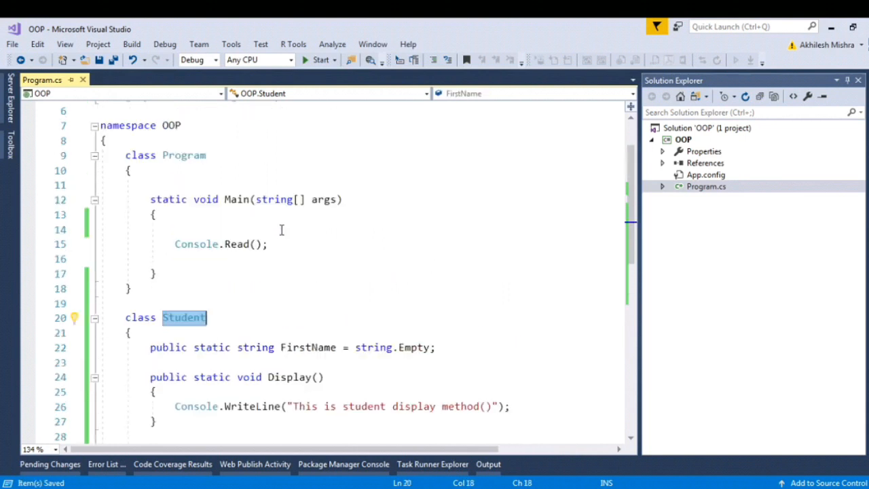
pyautogui.write('Student')
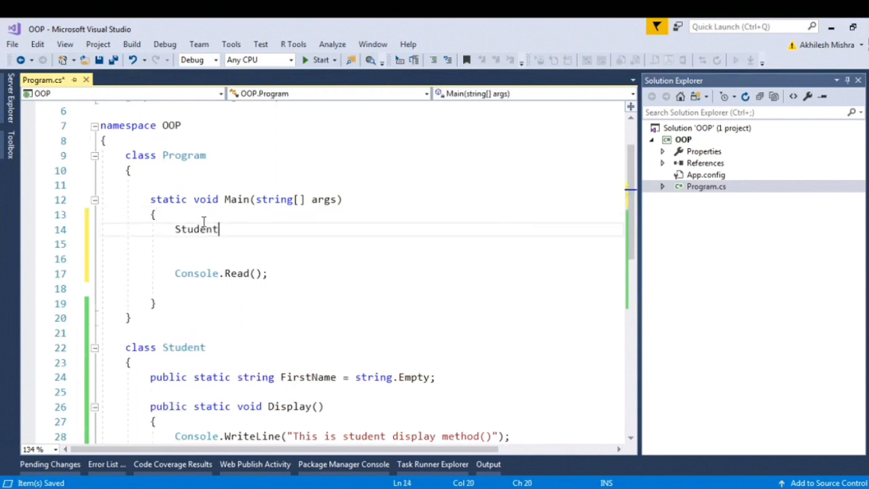
pyautogui.write('s = new')
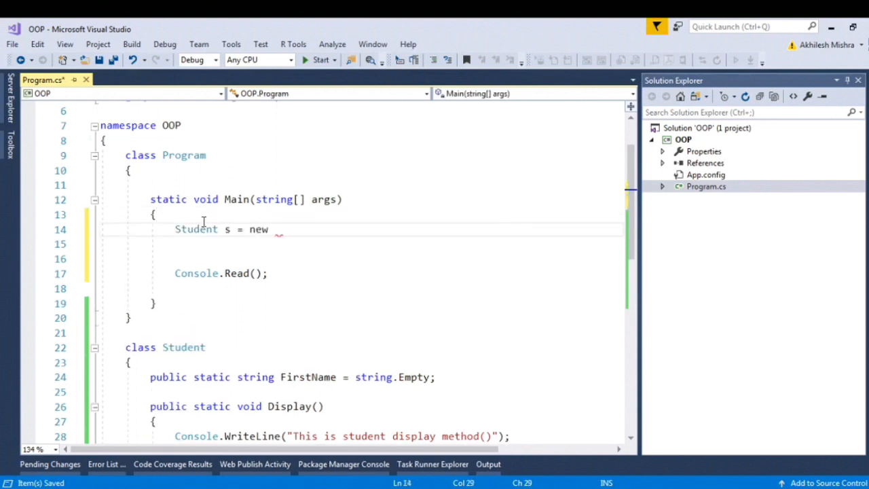
pyautogui.write('Student)();')
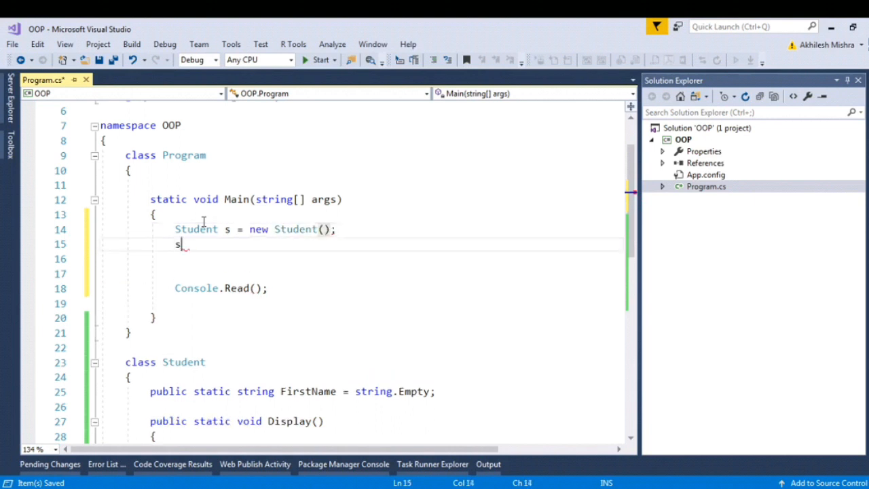
pyautogui.write('.')
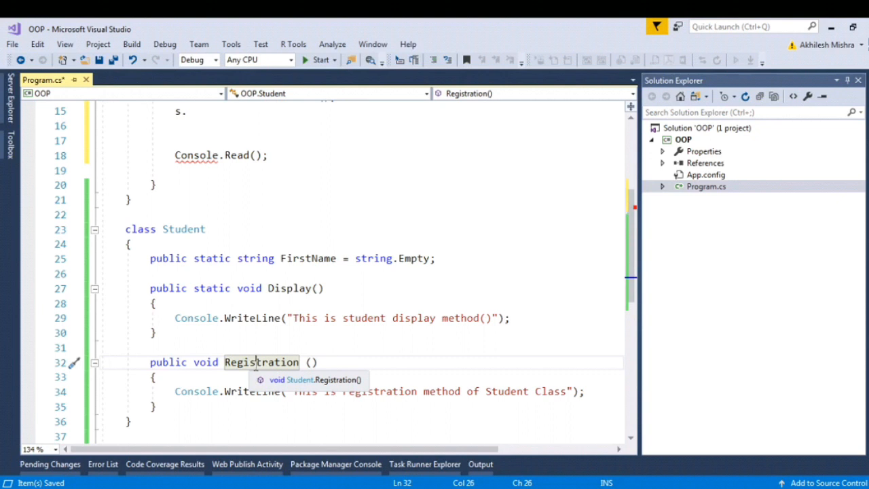
pyautogui.scroll(3)
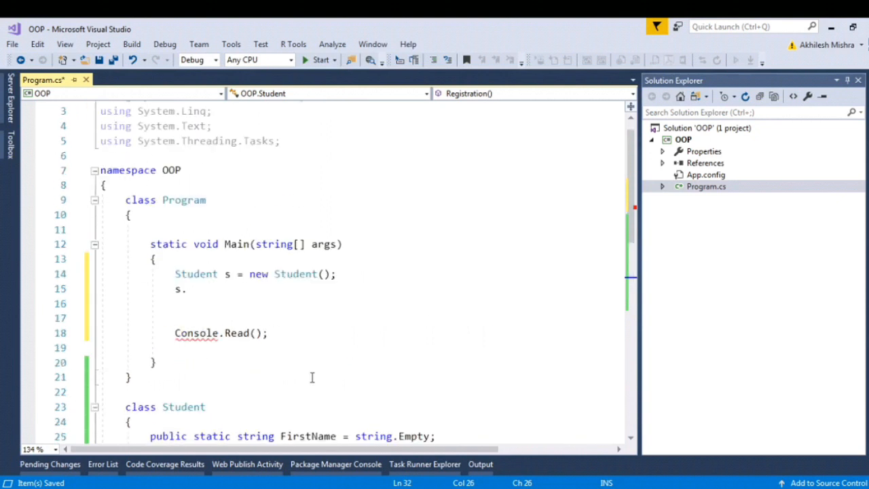
pyautogui.scroll(-3)
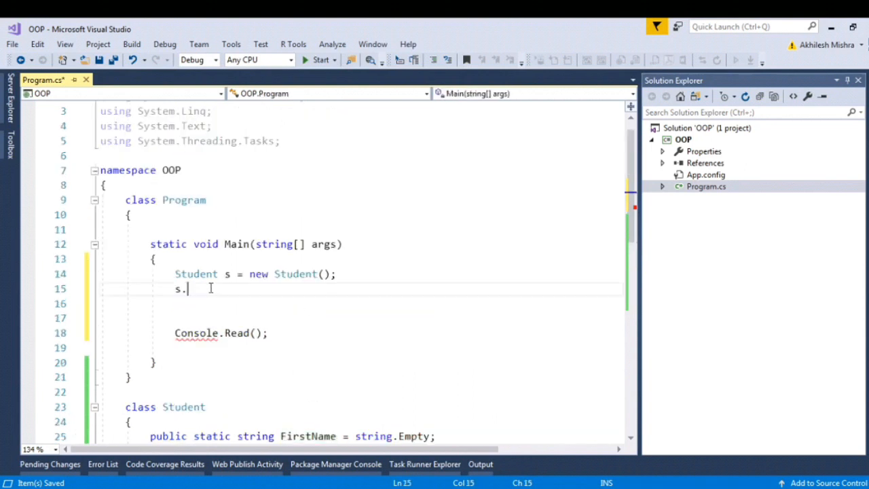
pyautogui.press('backspace')
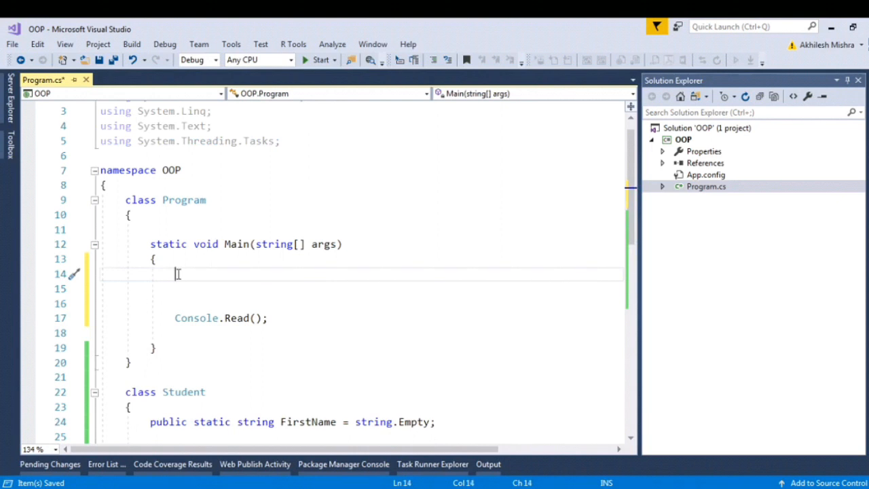
# In Main, assign "Akhil" to Student.FirstName, then call Student.Display()
pyautogui.write('Student.FirstName')
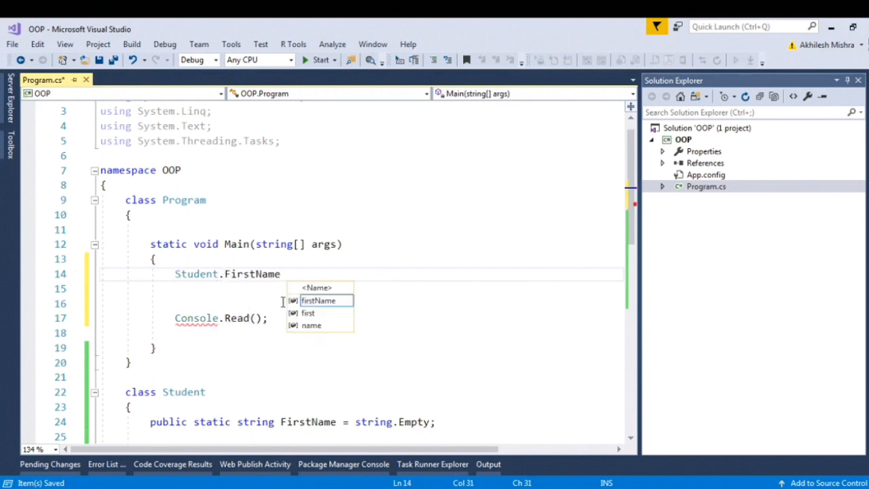
pyautogui.write('="Akhil"')
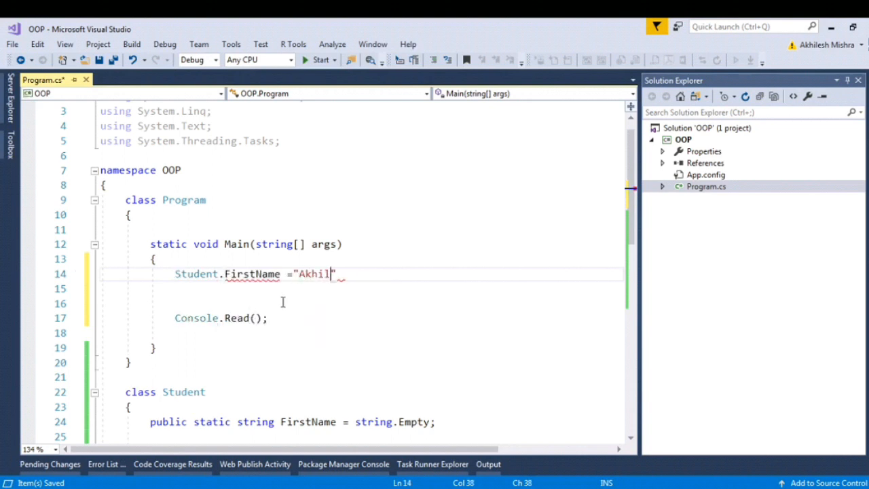
pyautogui.scroll(-3)
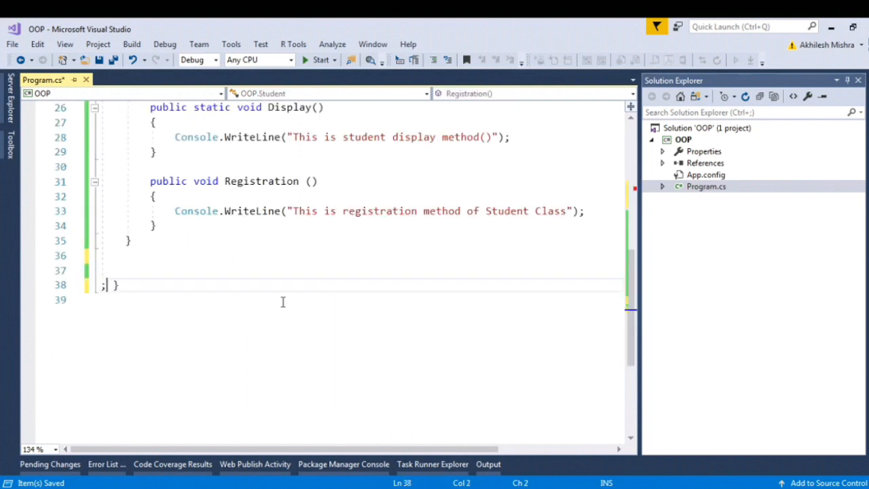
pyautogui.scroll(3)
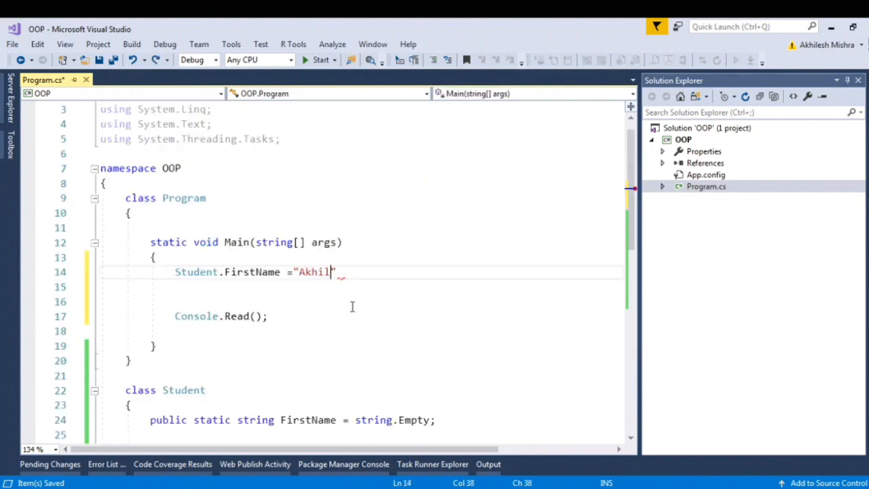
pyautogui.write('";')
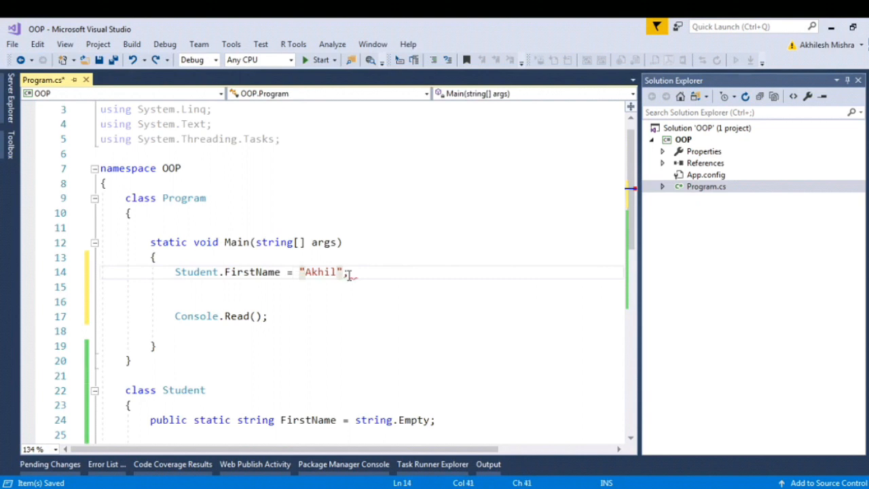
pyautogui.write('stu')
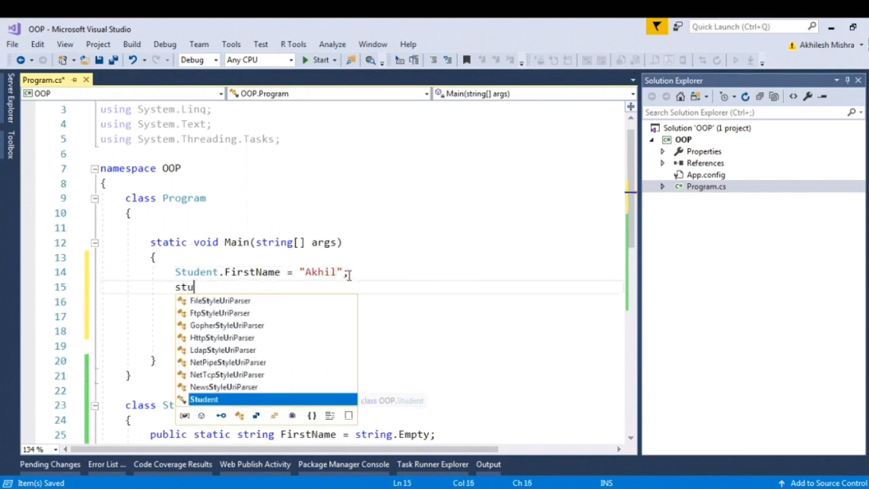
pyautogui.write('Student.d')
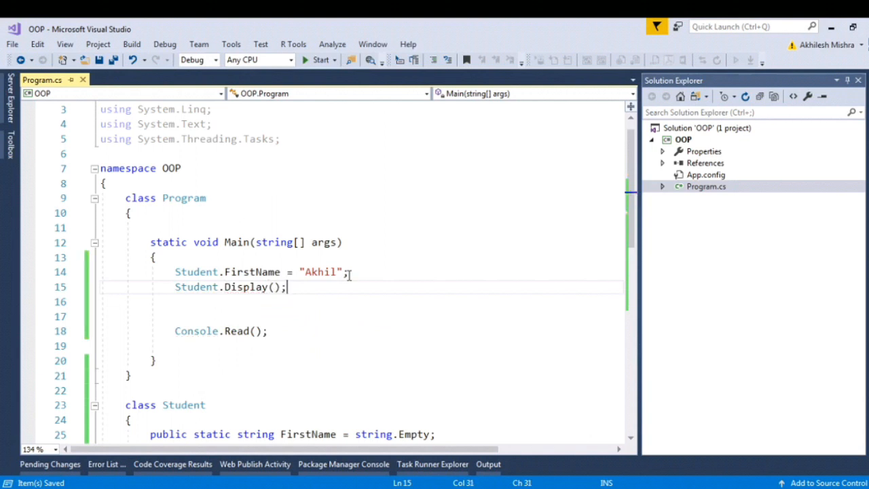
pyautogui.scroll(-3)
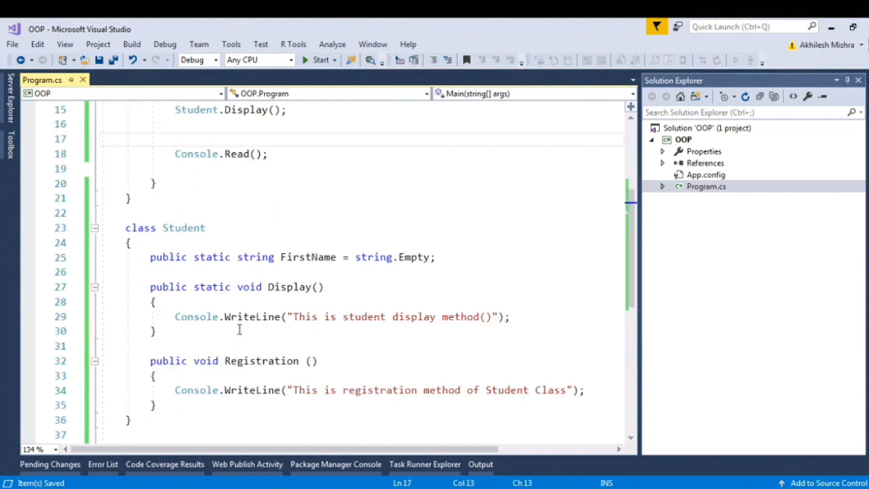
# Add the static modifier before 'class Student' and before 'void Registration()'
pyautogui.doubleClick(183, 227)
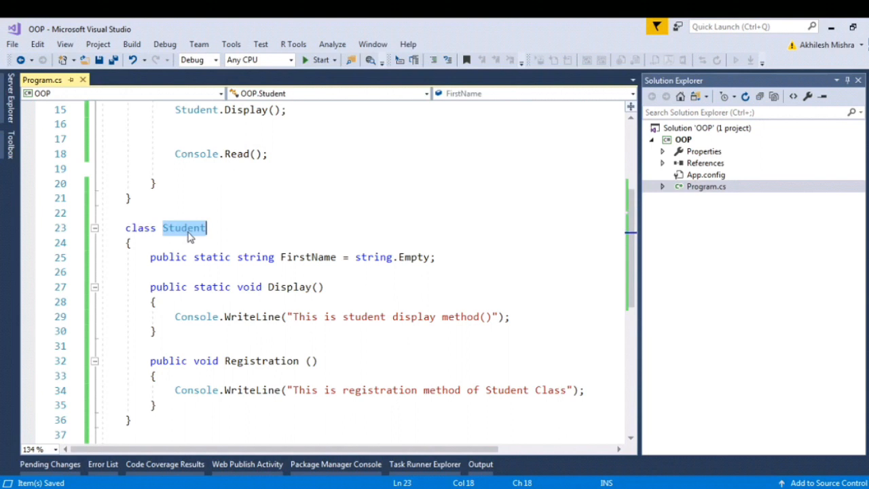
pyautogui.click(123, 227)
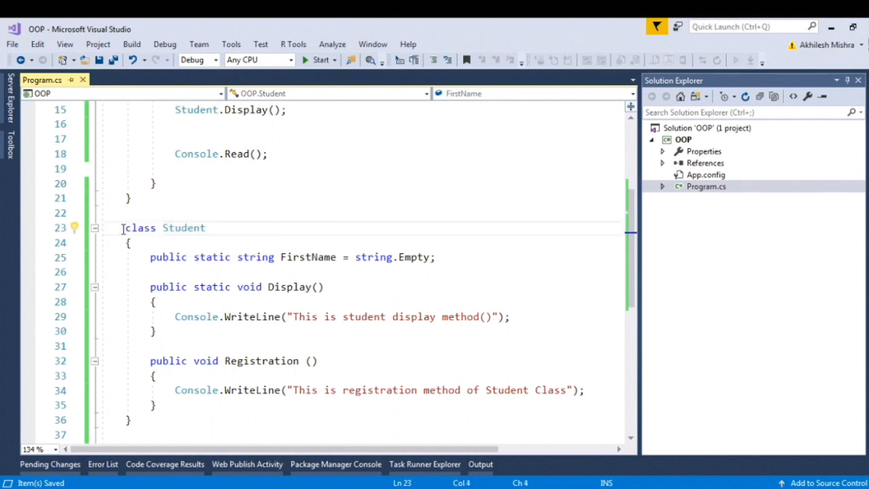
pyautogui.write('static')
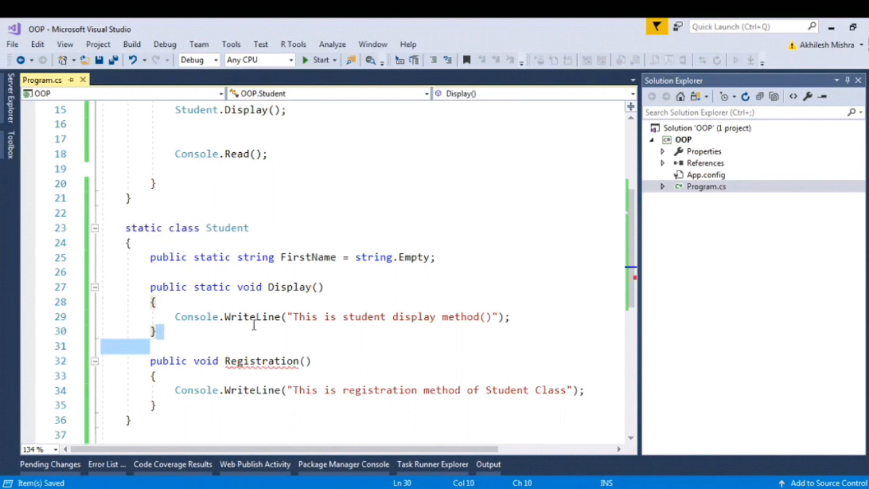
pyautogui.click(201, 389)
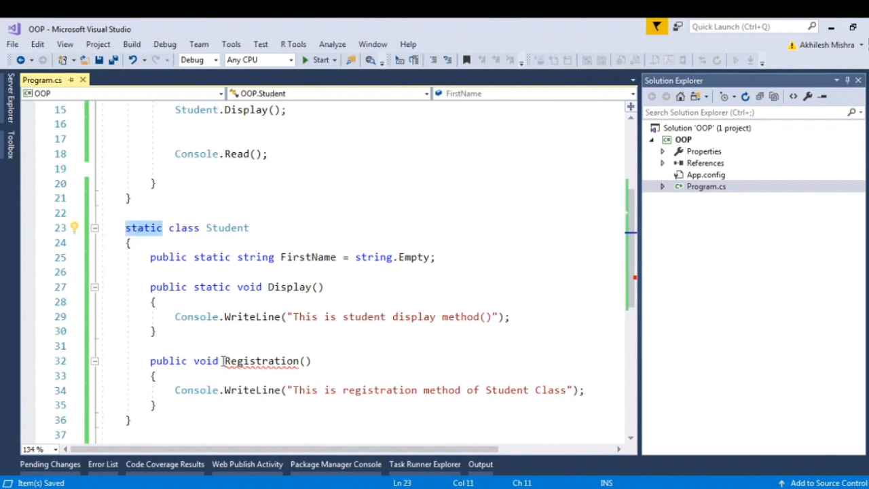
pyautogui.click(216, 360)
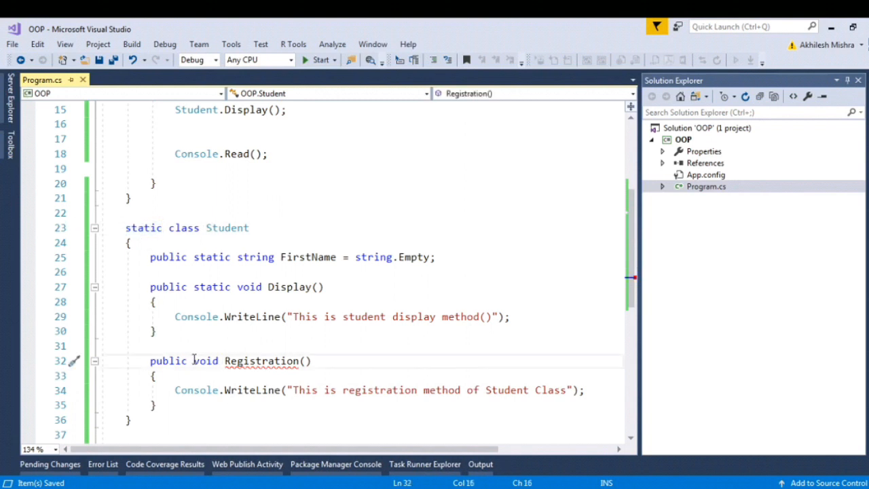
pyautogui.write('static')
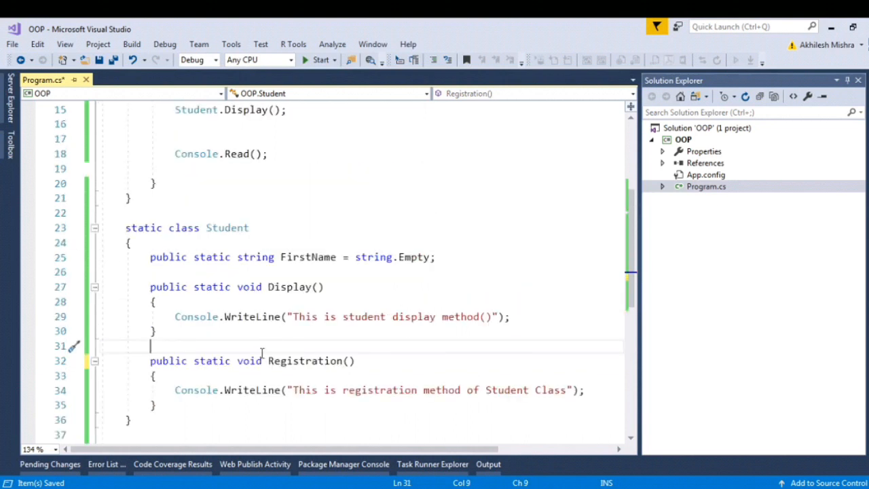
pyautogui.scroll(-3)
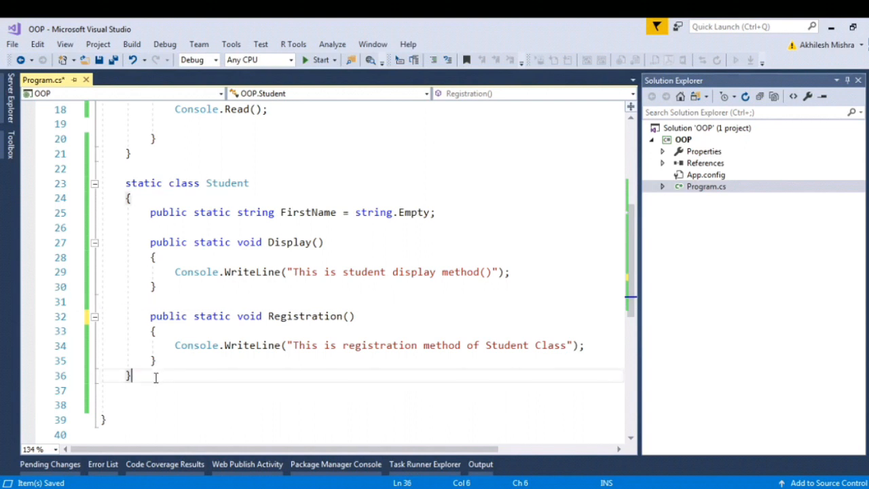
pyautogui.write('cw;ls')
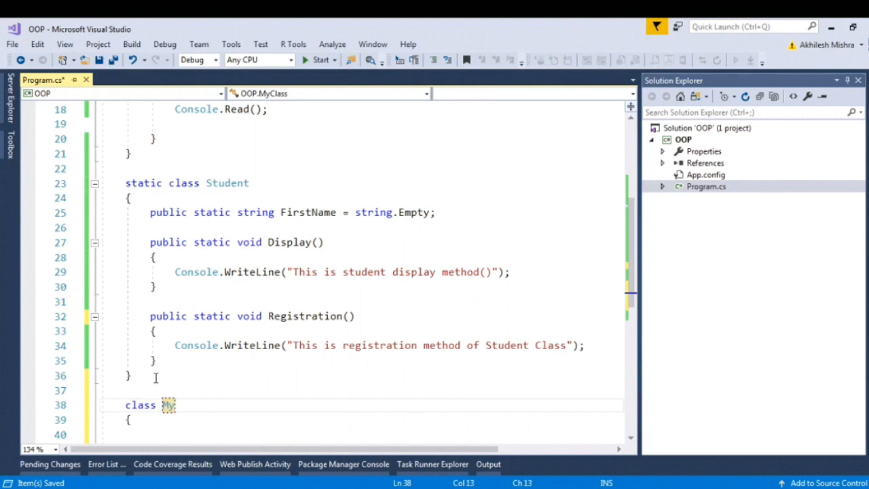
pyautogui.write('MyStudent :')
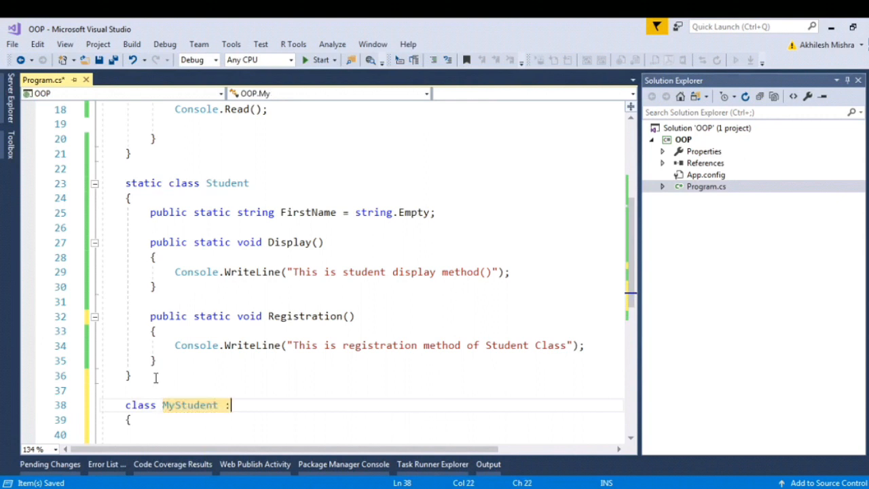
pyautogui.write('stu')
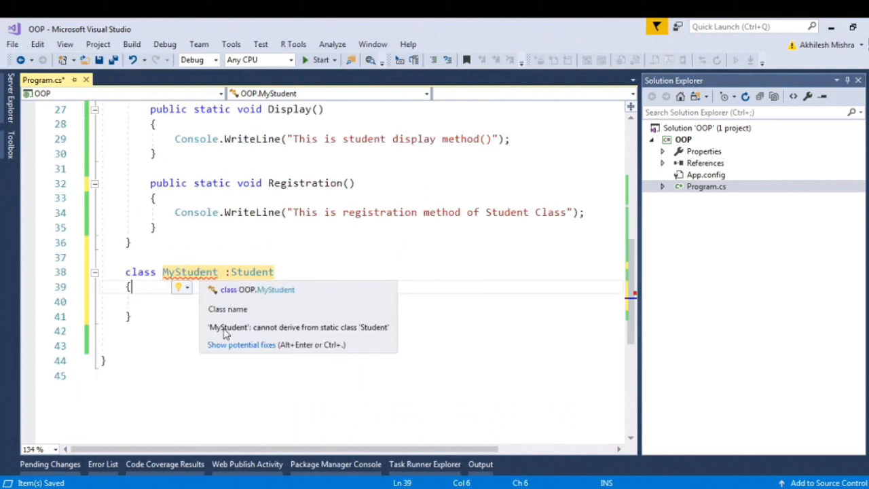
pyautogui.moveTo(333, 342)
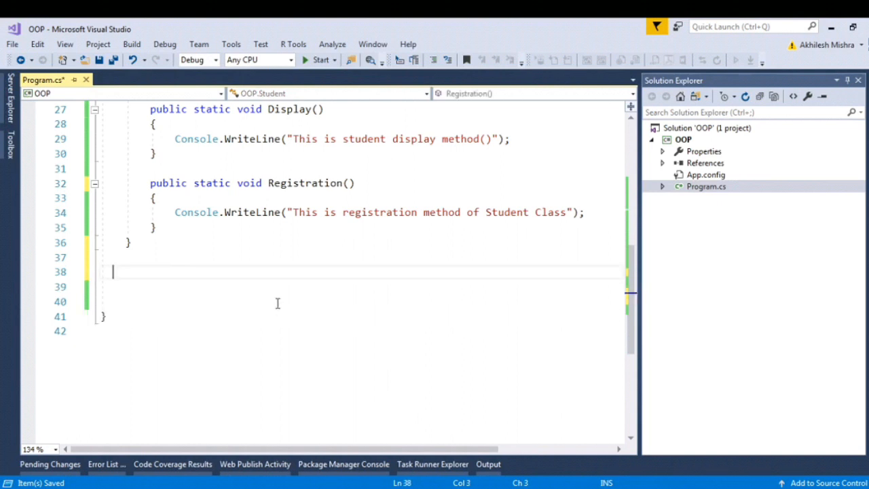
pyautogui.scroll(3)
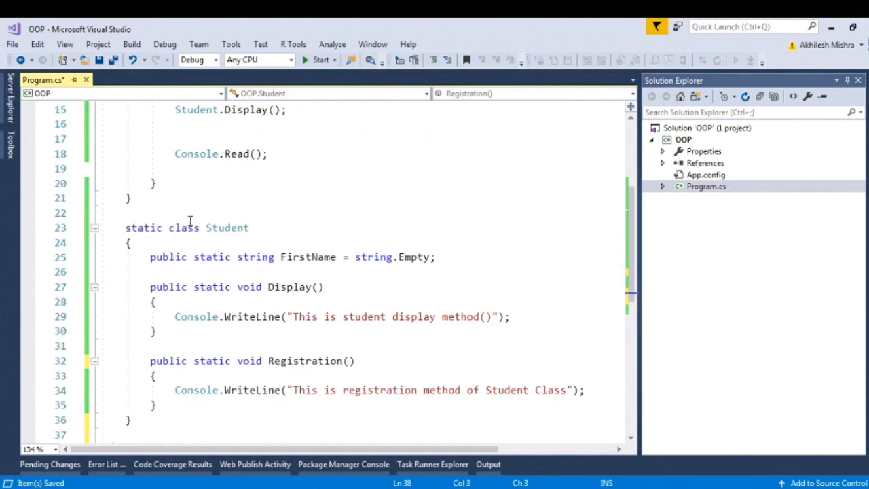
pyautogui.write('class MyClass')
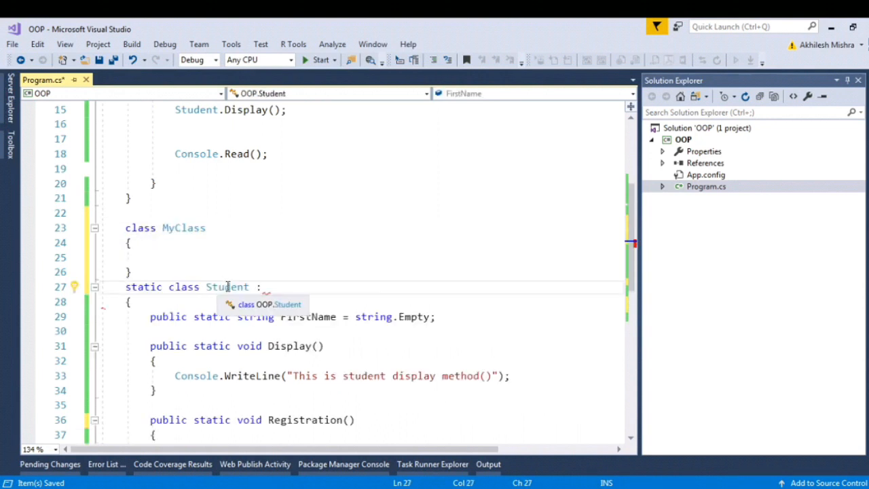
pyautogui.click(194, 228)
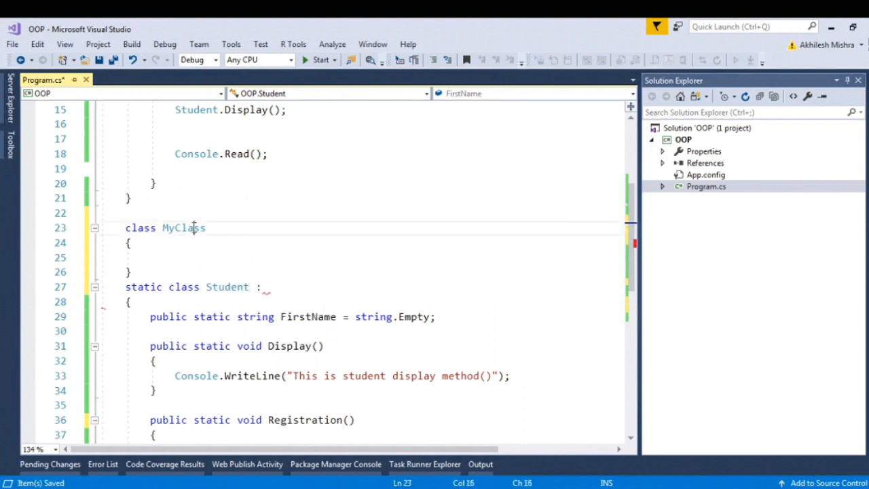
pyautogui.write('mycl')
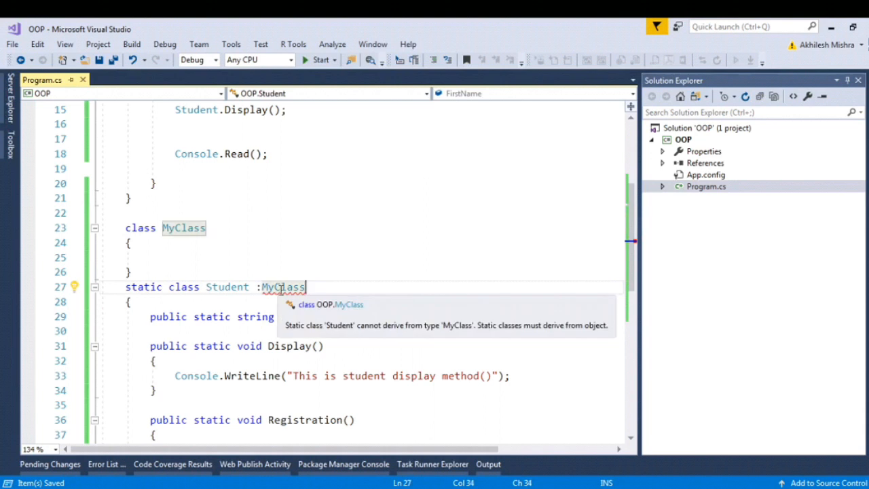
pyautogui.moveTo(339, 339)
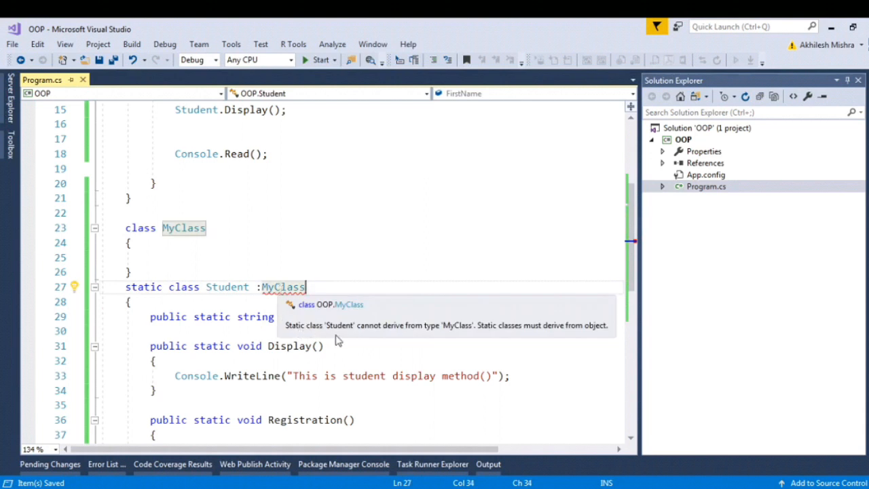
pyautogui.moveTo(416, 340)
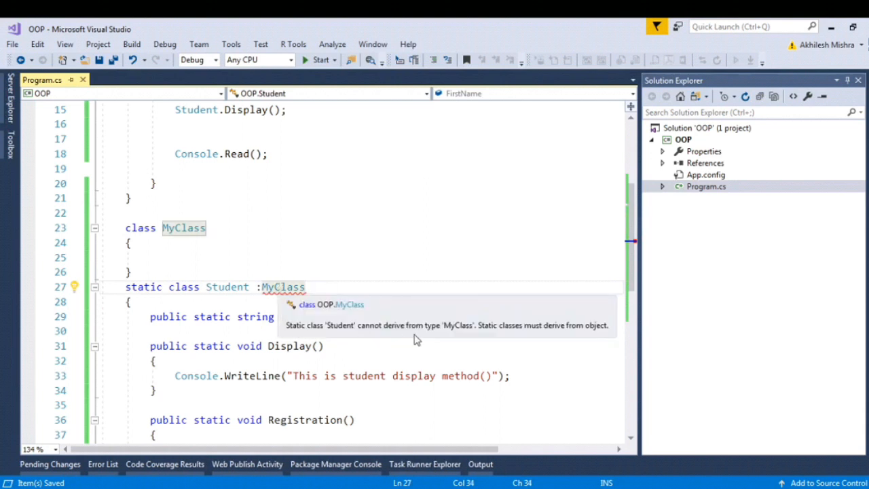
pyautogui.moveTo(491, 338)
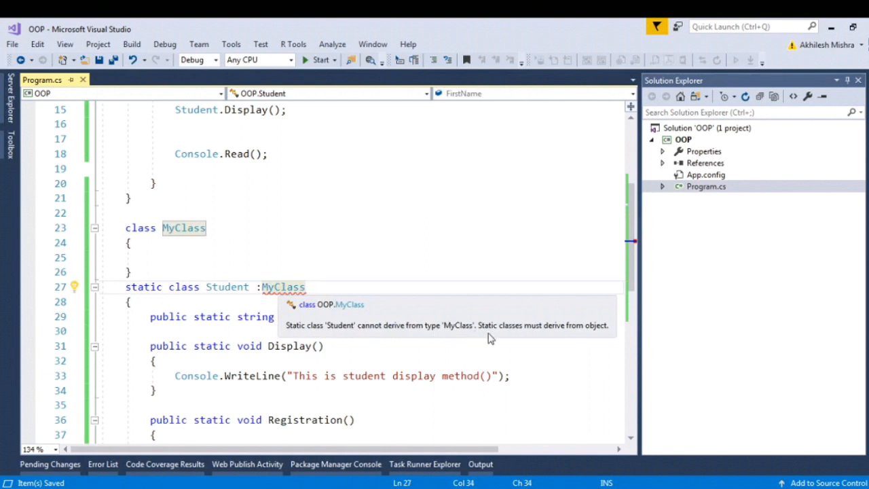
pyautogui.moveTo(596, 332)
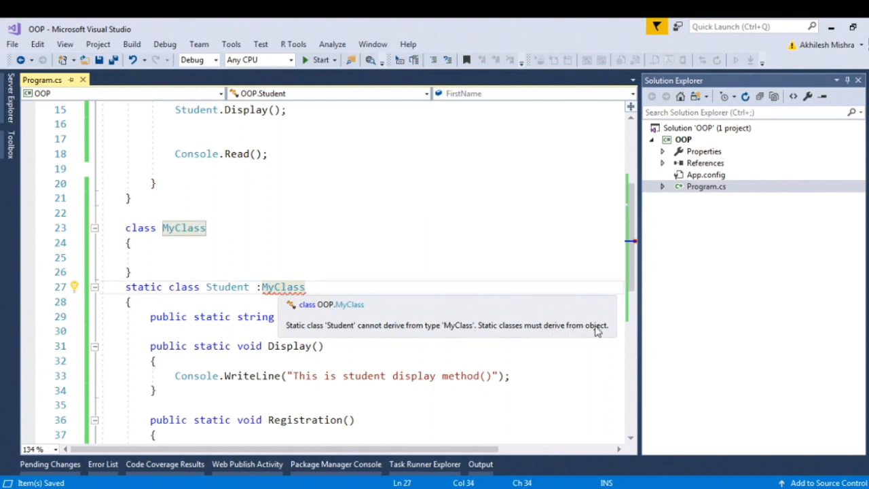
pyautogui.click(131, 242)
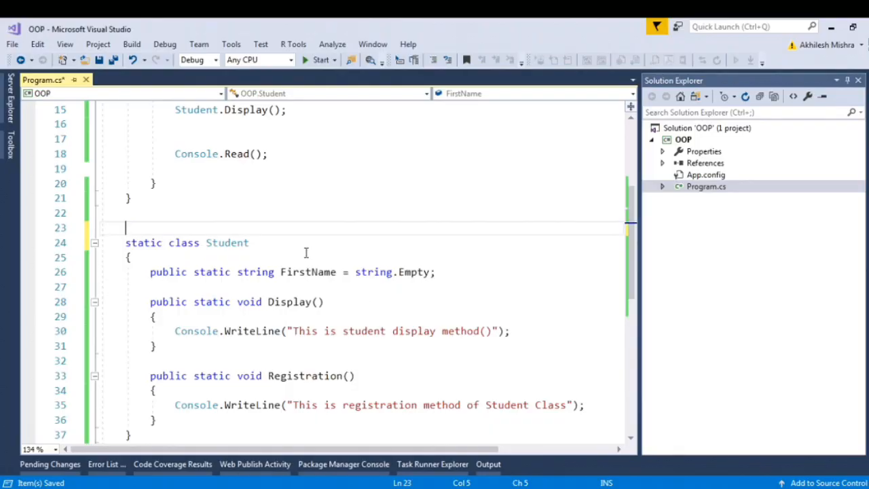
pyautogui.moveTo(281, 282)
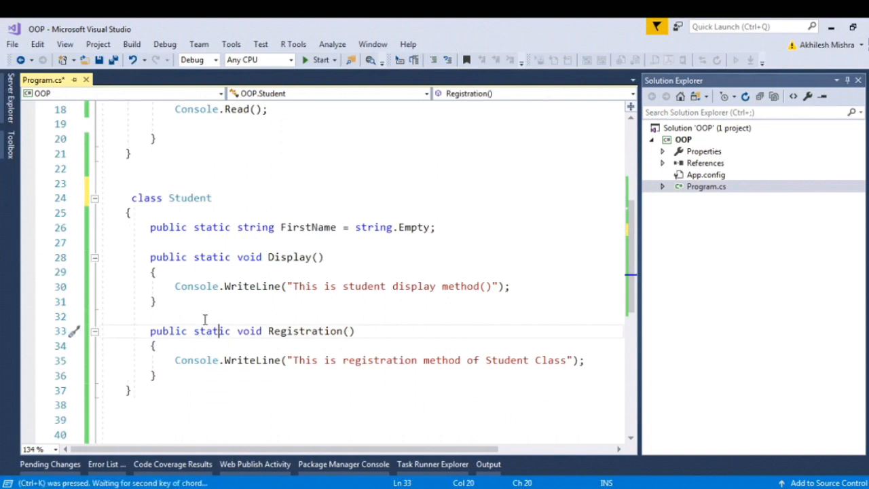
# Make the public Student() constructor print 'This is Student Class constructor' for a new object
pyautogui.press('ctrl+s')
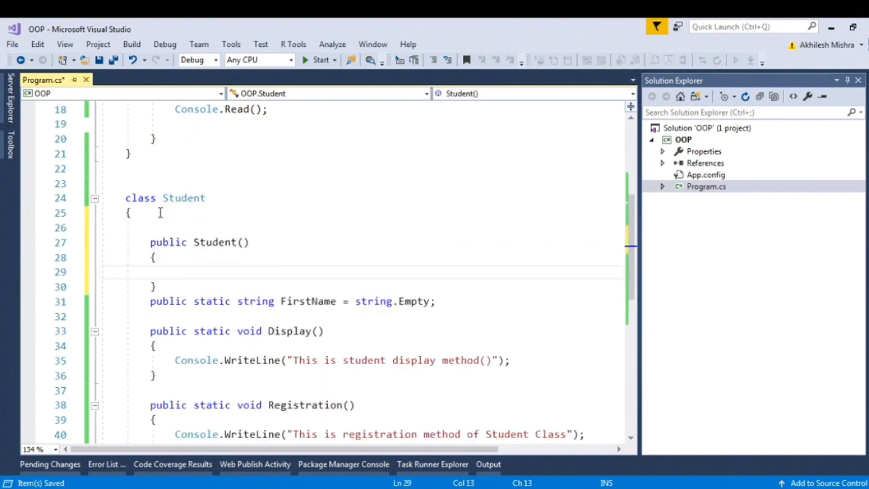
pyautogui.write('""')
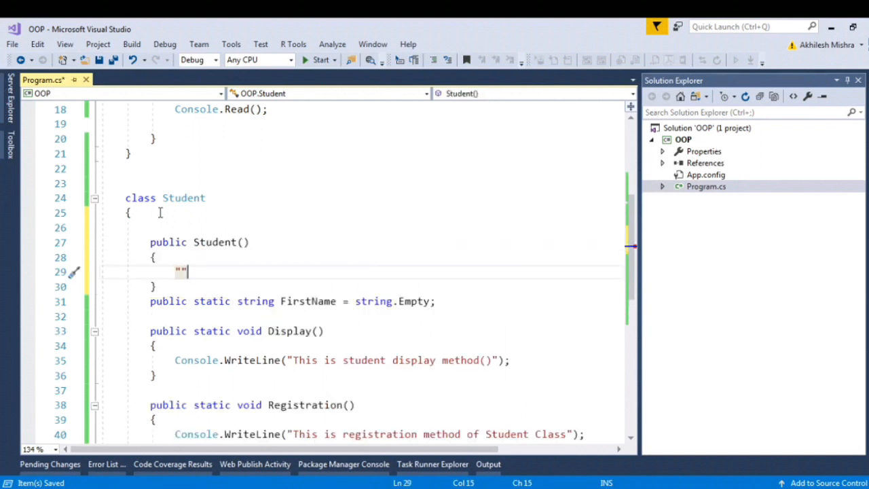
pyautogui.write('cw')
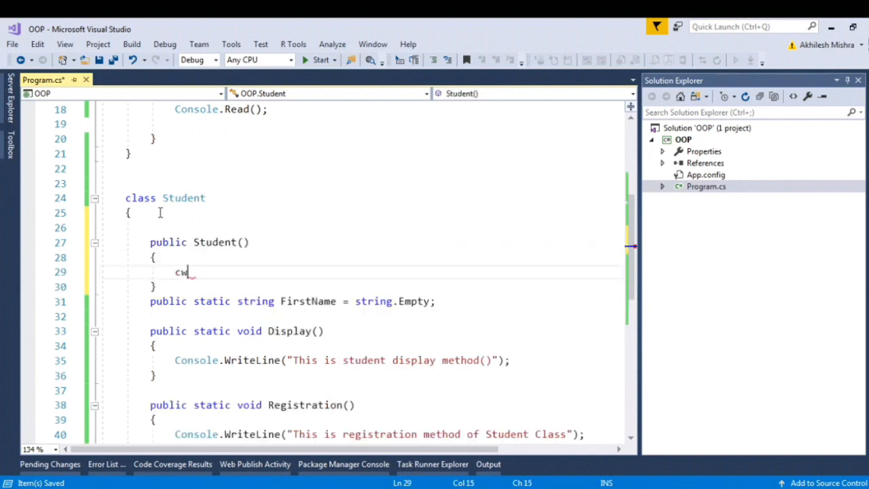
pyautogui.write('Console.WriteLine("T");')
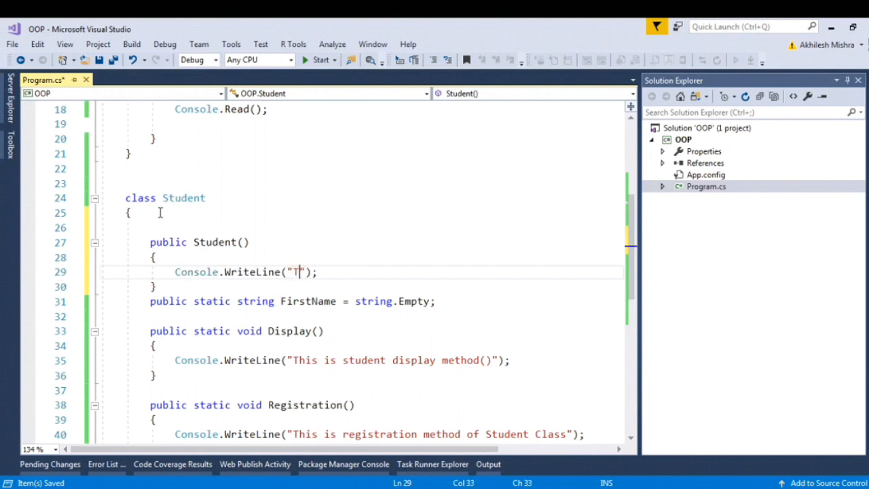
pyautogui.write('his')
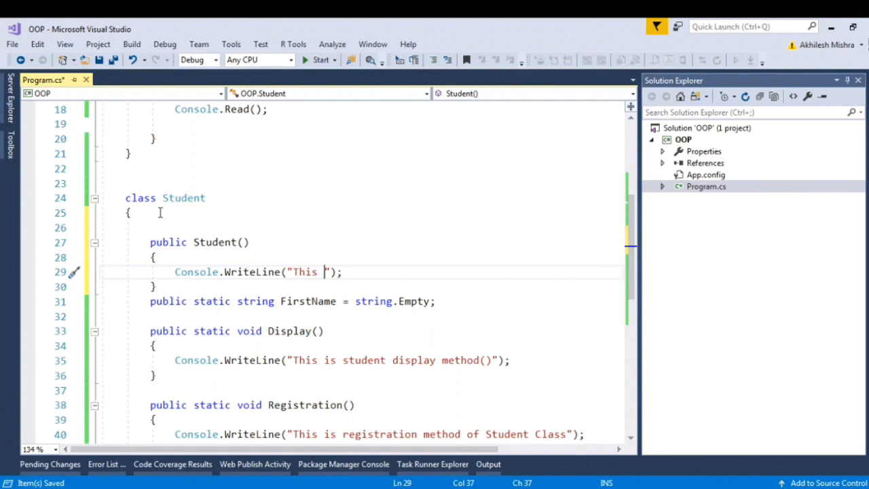
pyautogui.write('is Student')
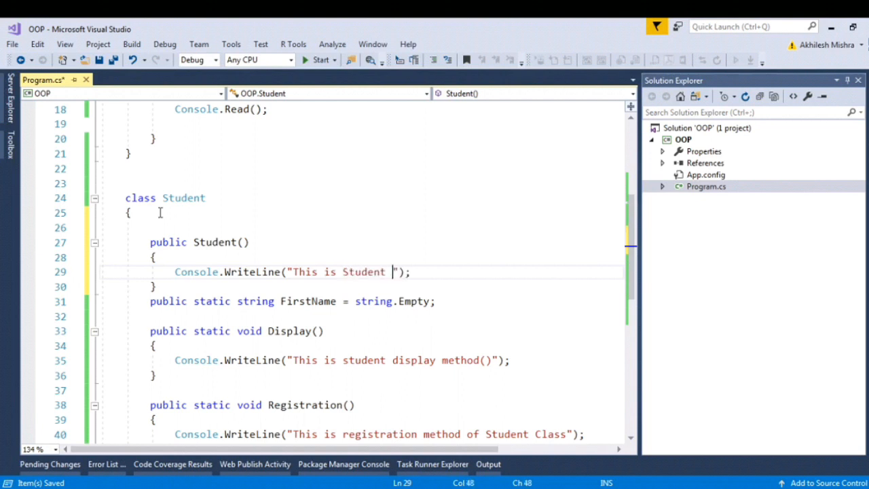
pyautogui.write('Class constructo')
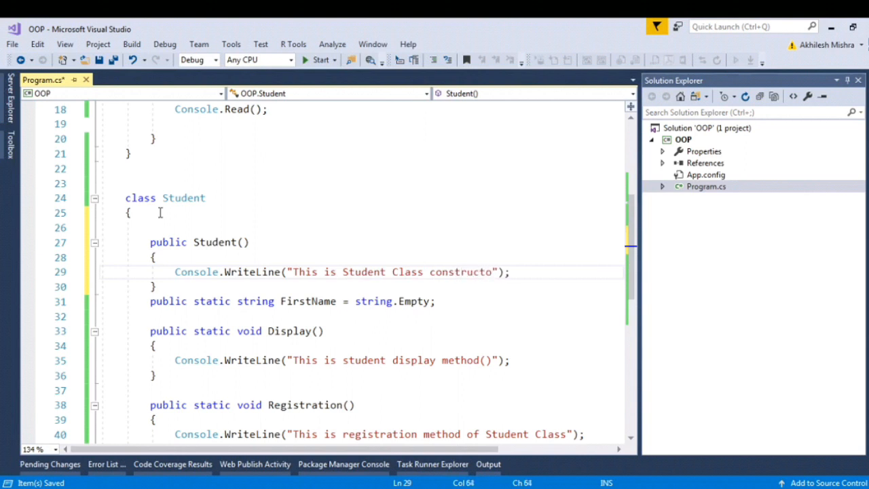
pyautogui.write('r. New object created')
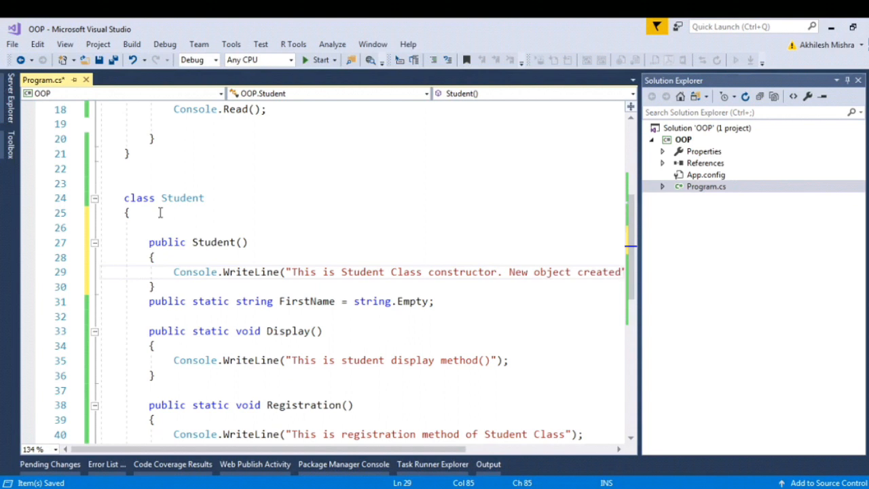
# Add a static Student() constructor printing 'This is static constructor'
pyautogui.press('enter')
pyautogui.write('public Student(')
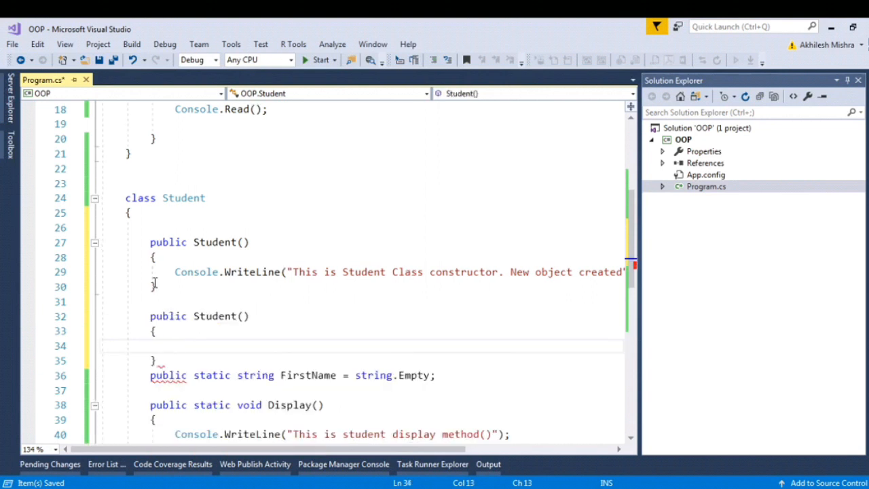
pyautogui.write('static')
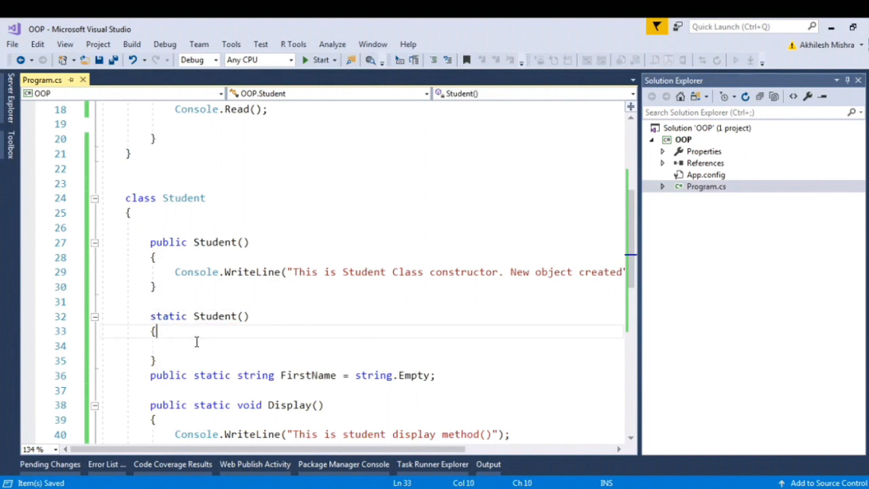
pyautogui.write('Console.WriteLine("");')
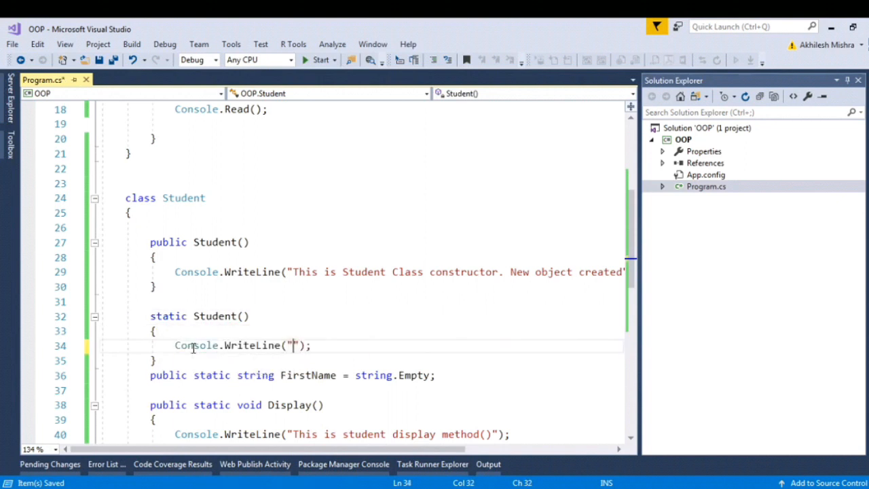
pyautogui.write('This is static c')
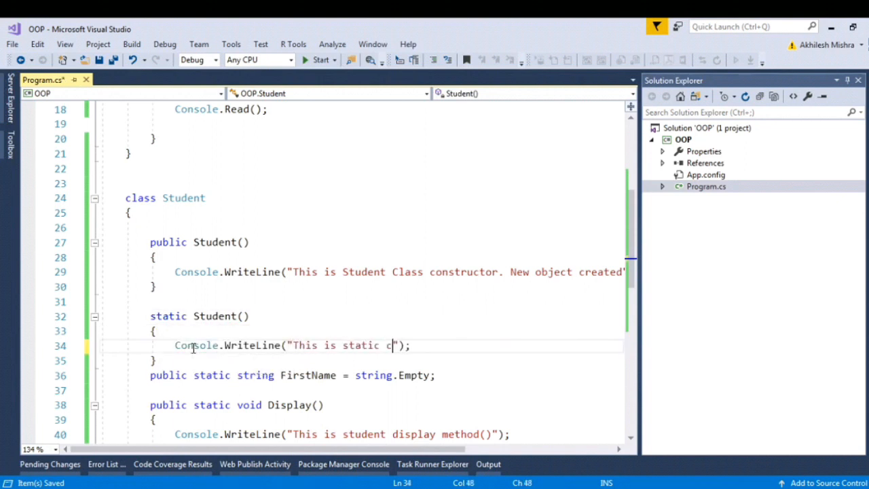
pyautogui.write('onstruc')
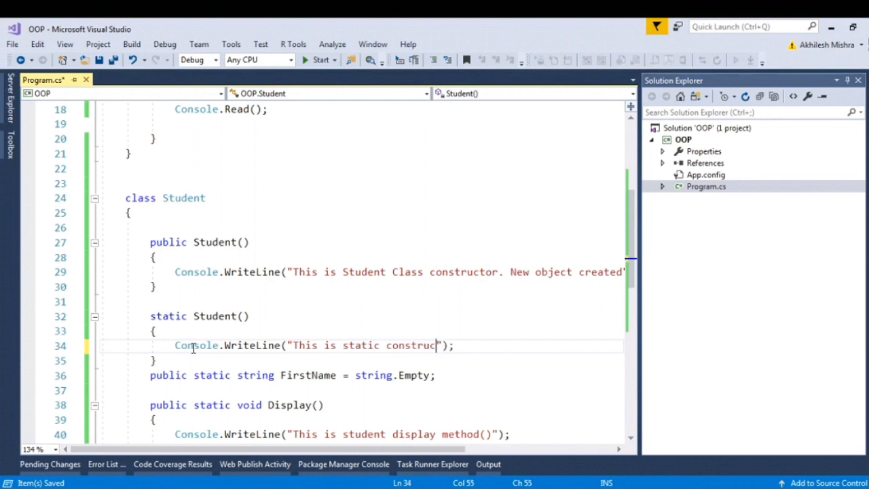
pyautogui.doubleClick(184, 198)
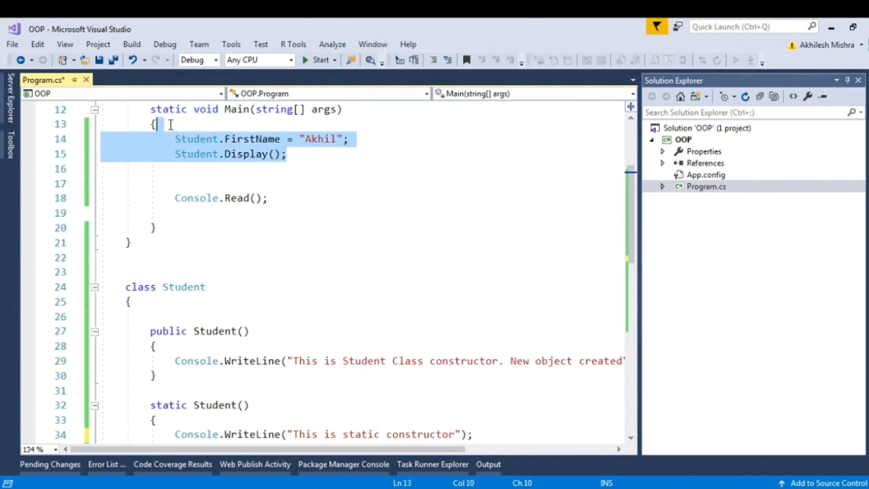
# Create Student s1 and Student s2 with new Student() in Main and start the program
pyautogui.write('Student')
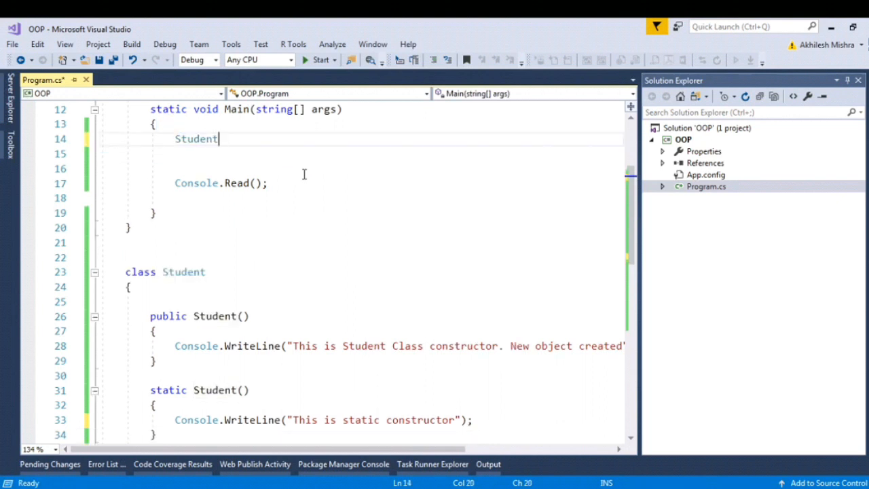
pyautogui.write('s11')
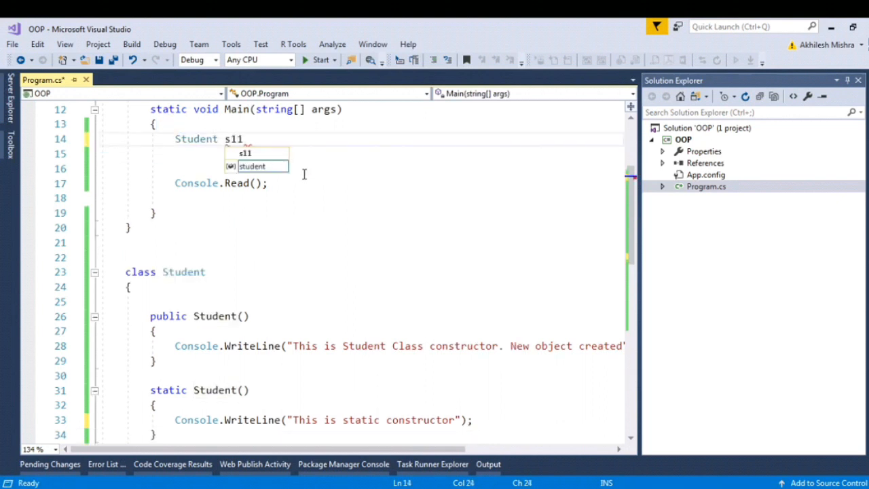
pyautogui.write('1= new Student();')
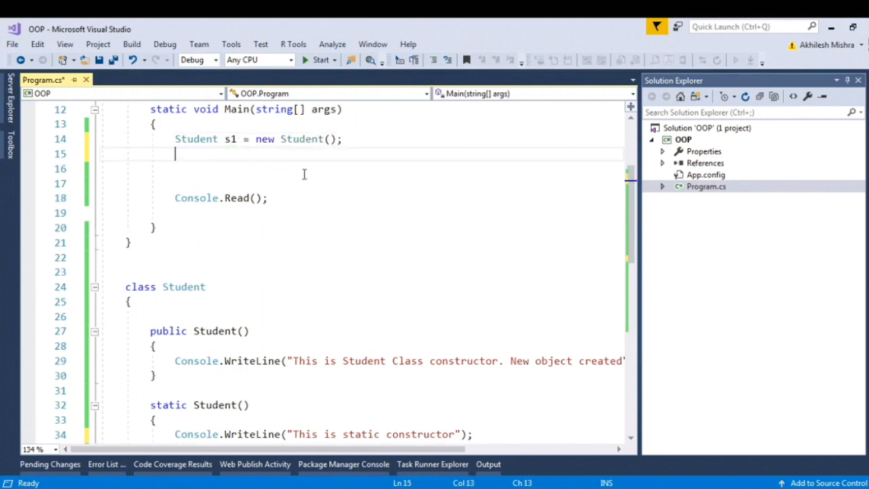
pyautogui.write('Student')
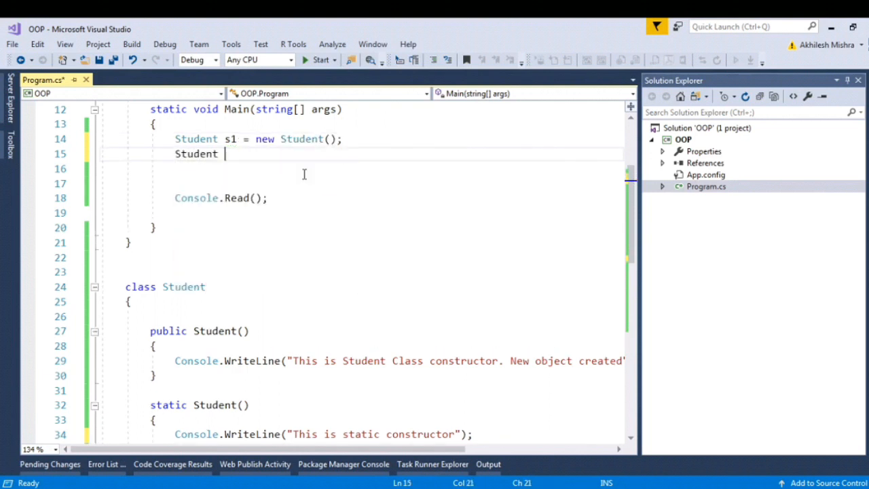
pyautogui.write('s2= new Student();')
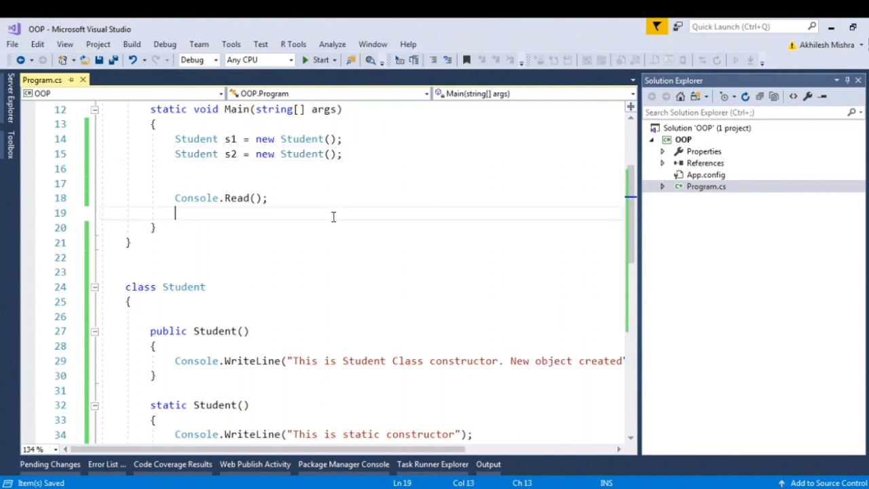
pyautogui.moveTo(336, 213)
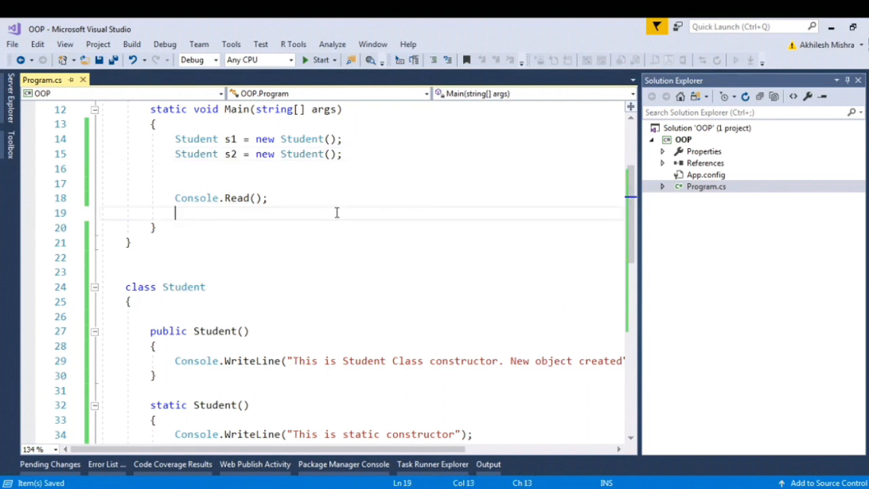
pyautogui.click(319, 60)
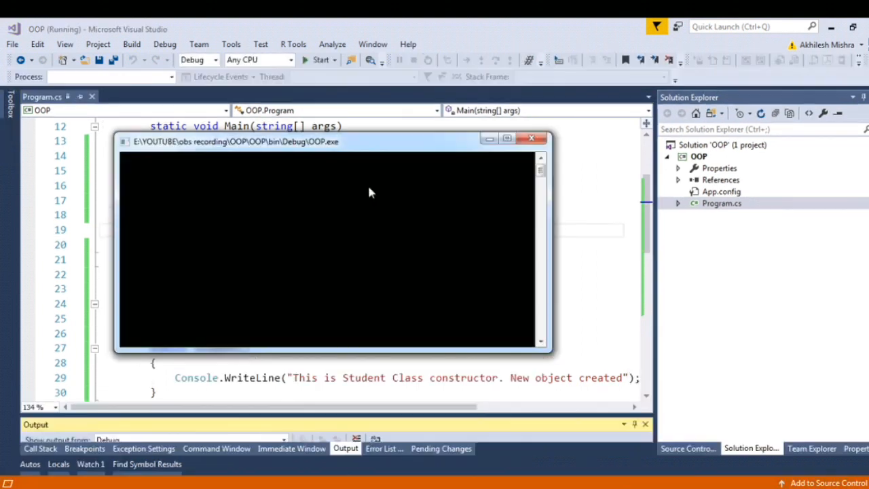
# Run the program again and review the instance and static constructors in the editor
pyautogui.click(319, 60)
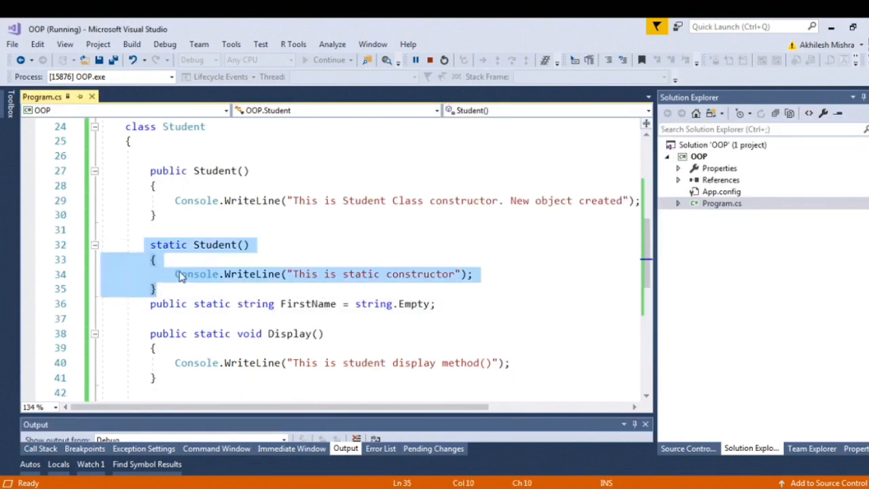
pyautogui.moveTo(376, 297)
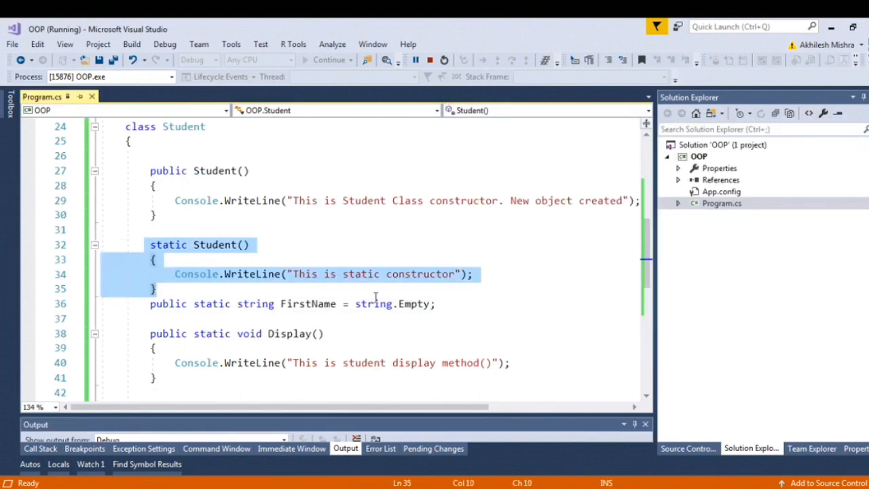
pyautogui.click(156, 214)
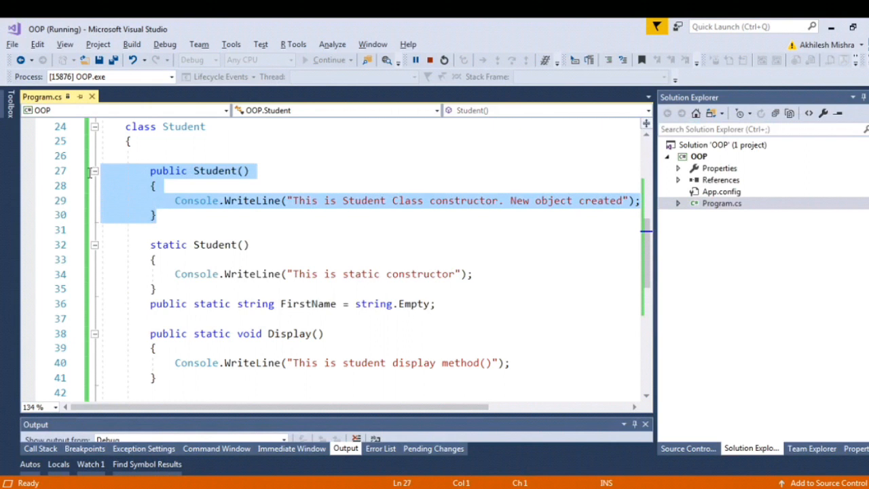
pyautogui.scroll(3)
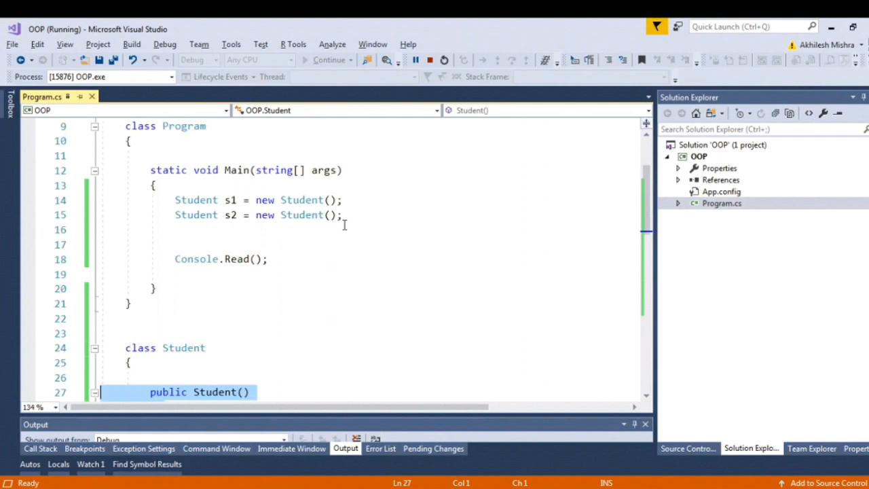
pyautogui.scroll(-3)
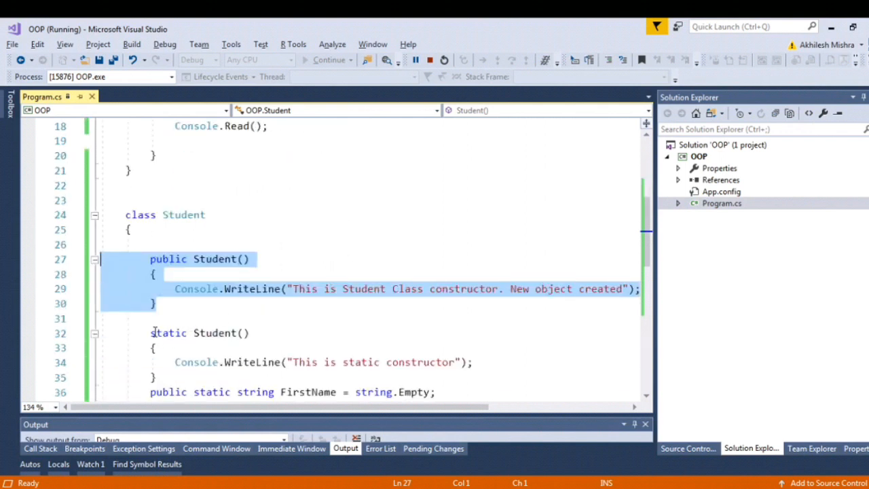
pyautogui.scroll(3)
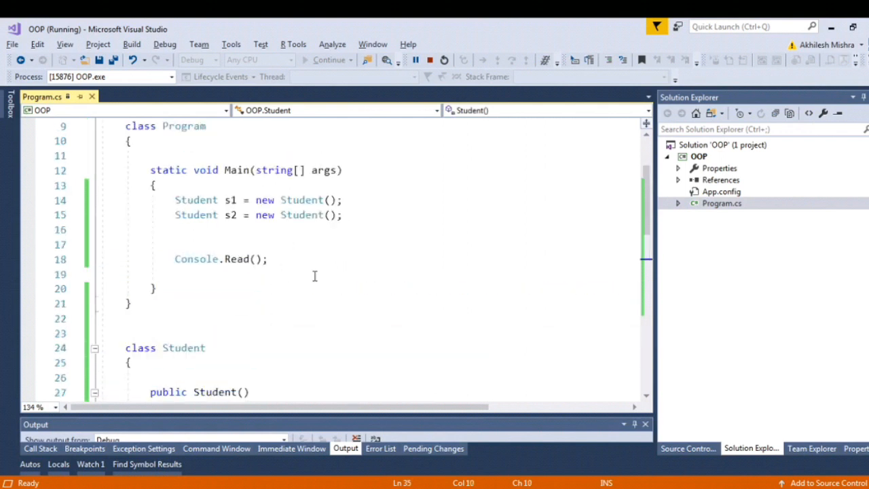